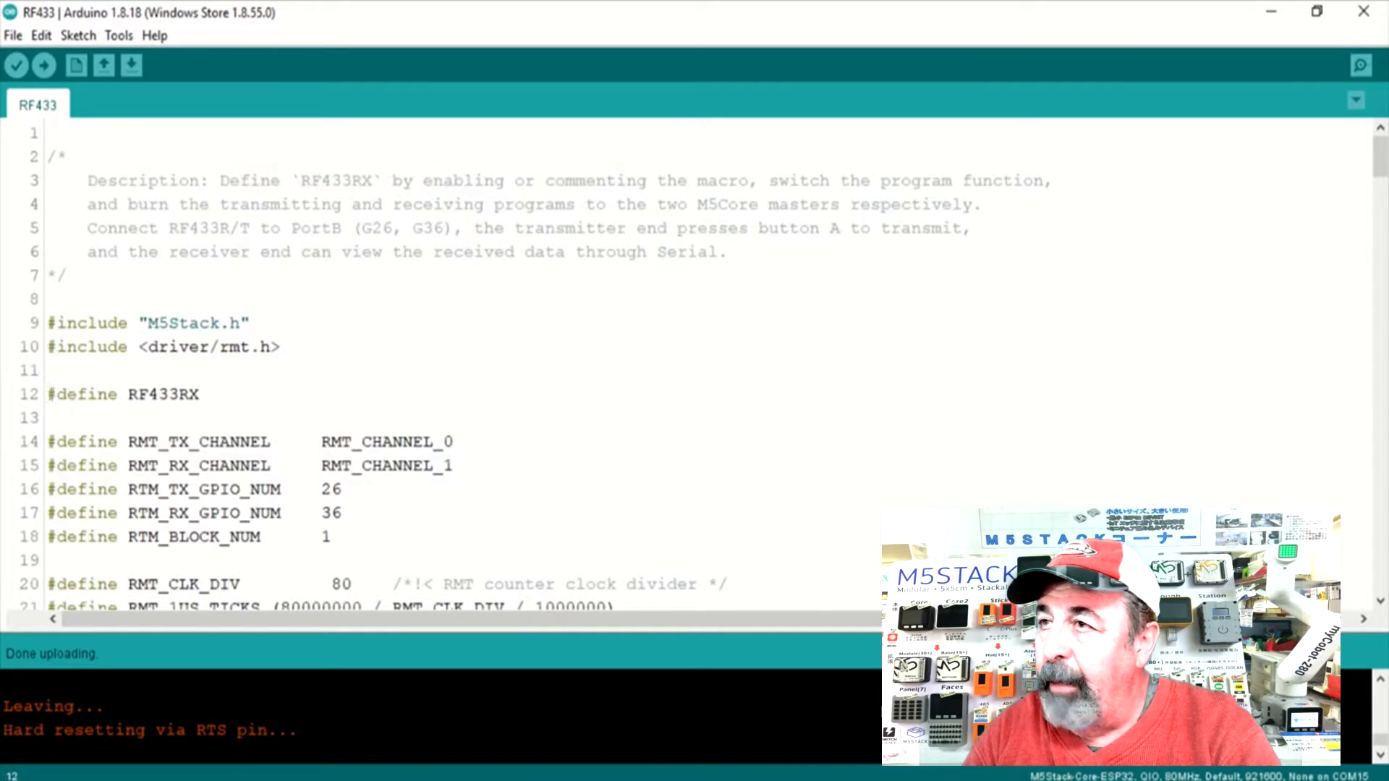
Step: Comment out the #define RF433RX line so the sketch builds as transmitter, then check the serial port
{"action": "type", "text": "//"}
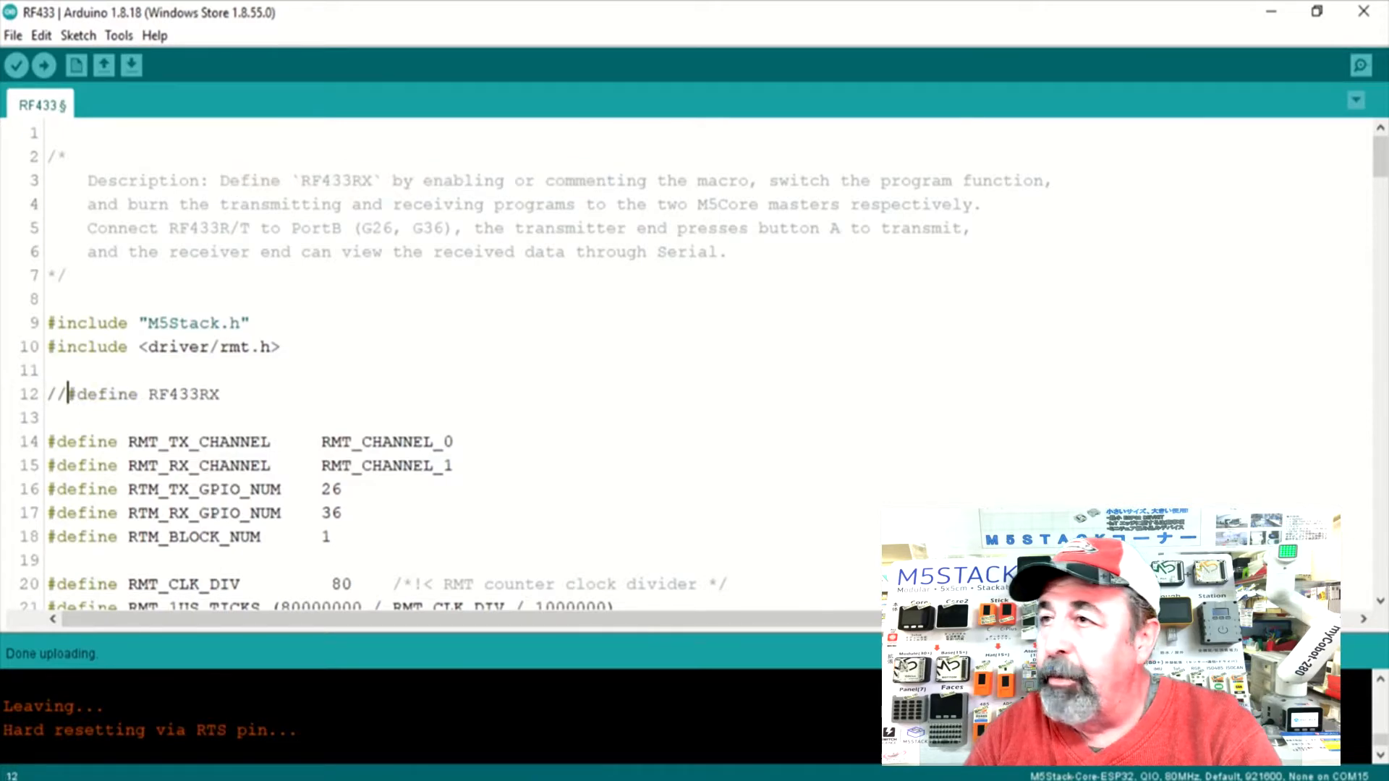
{"action": "left_click", "coordinate": [117, 35]}
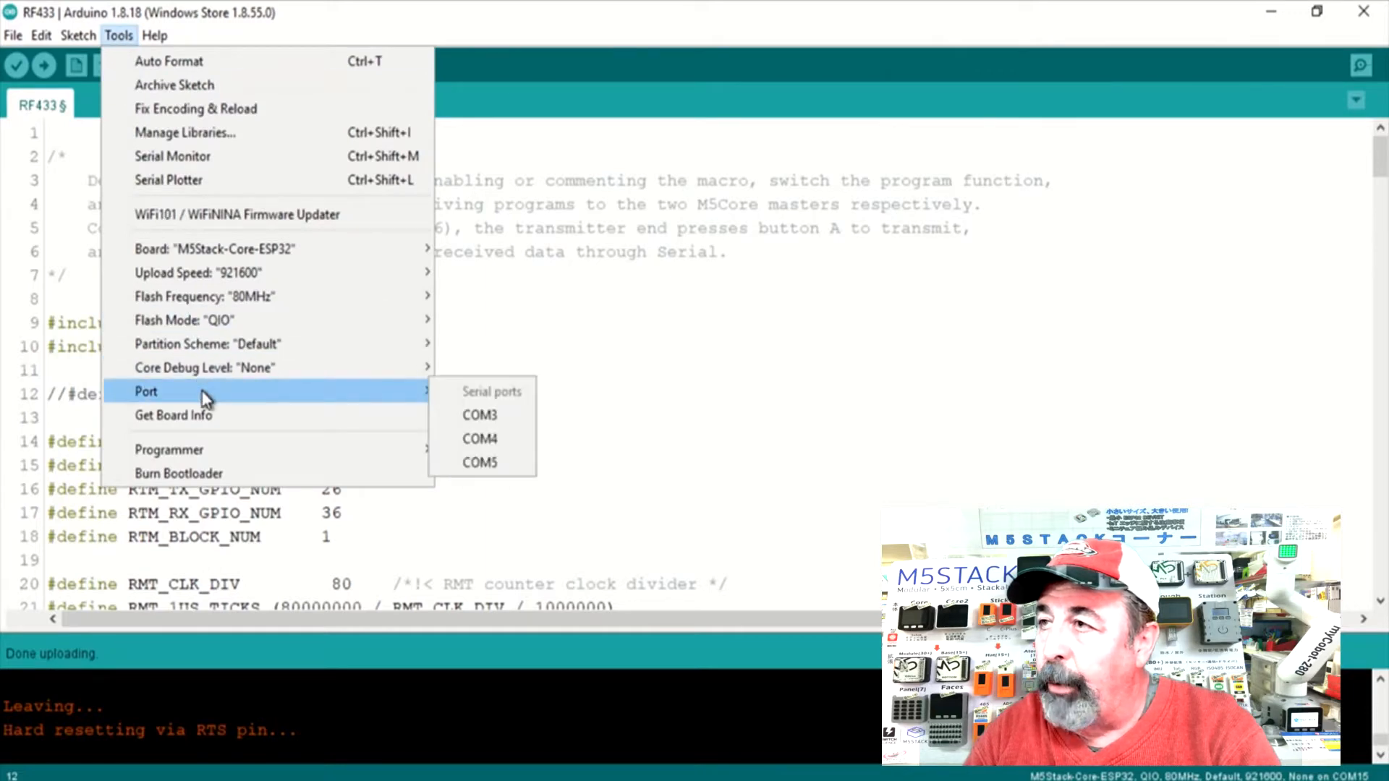
{"action": "mouse_move", "coordinate": [479, 461]}
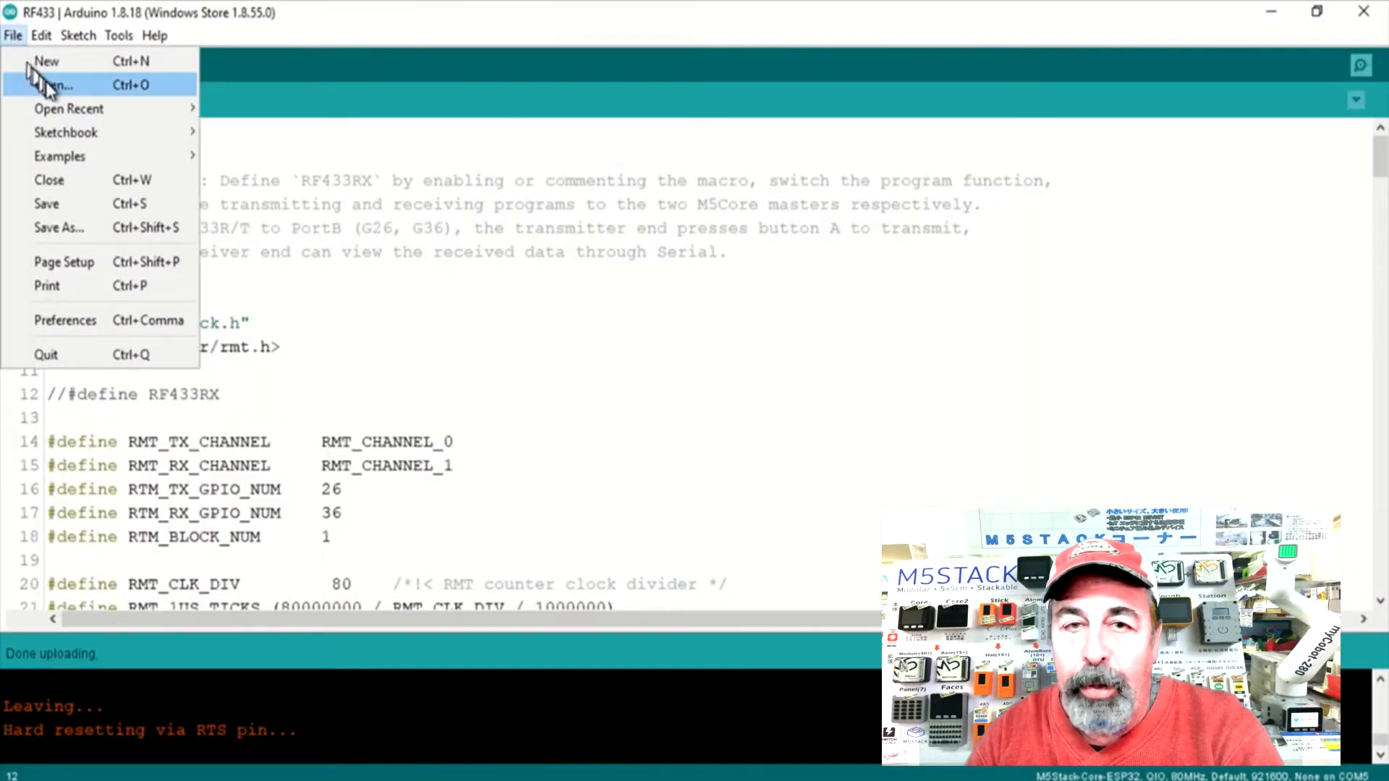
Step: Open PIR.ino from the Unit examples' PIR folder and maximize its window
{"action": "left_click", "coordinate": [49, 84]}
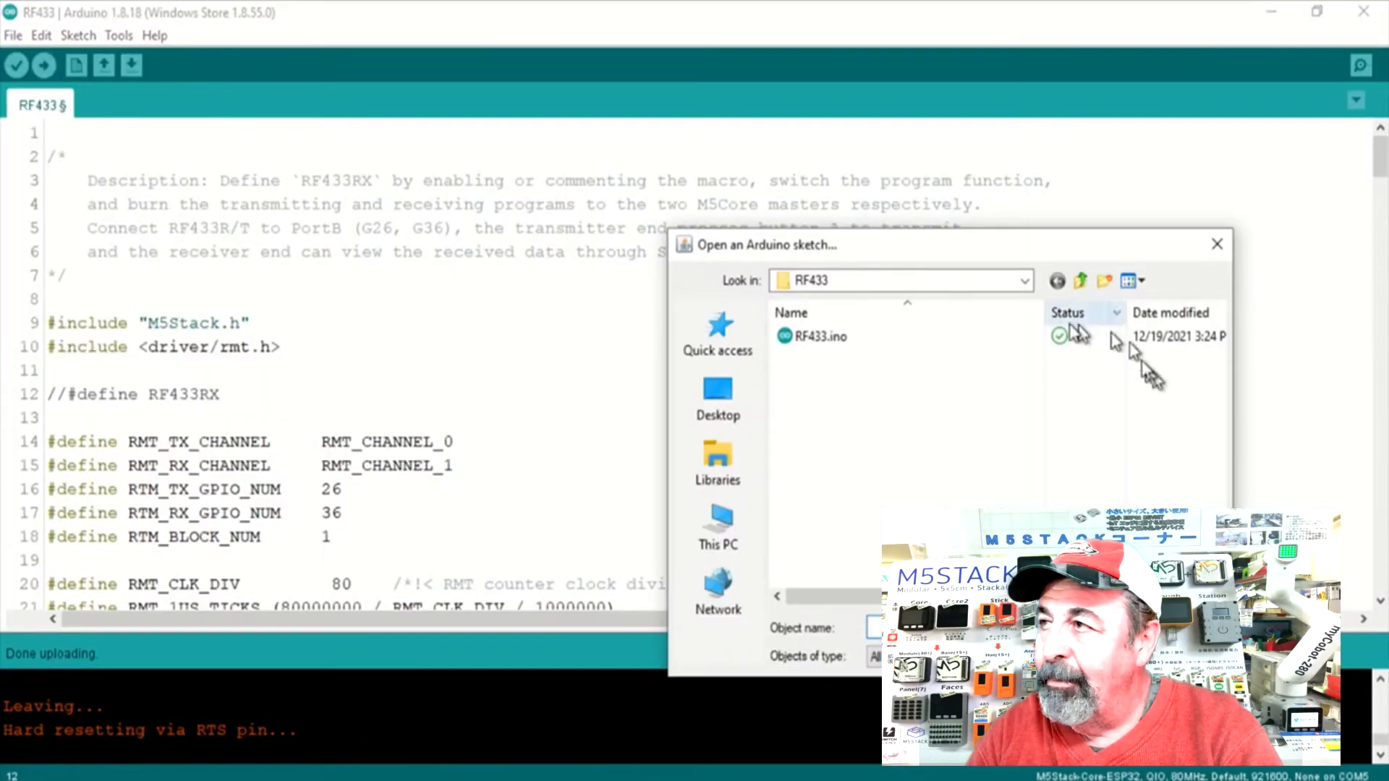
{"action": "left_click", "coordinate": [1080, 281]}
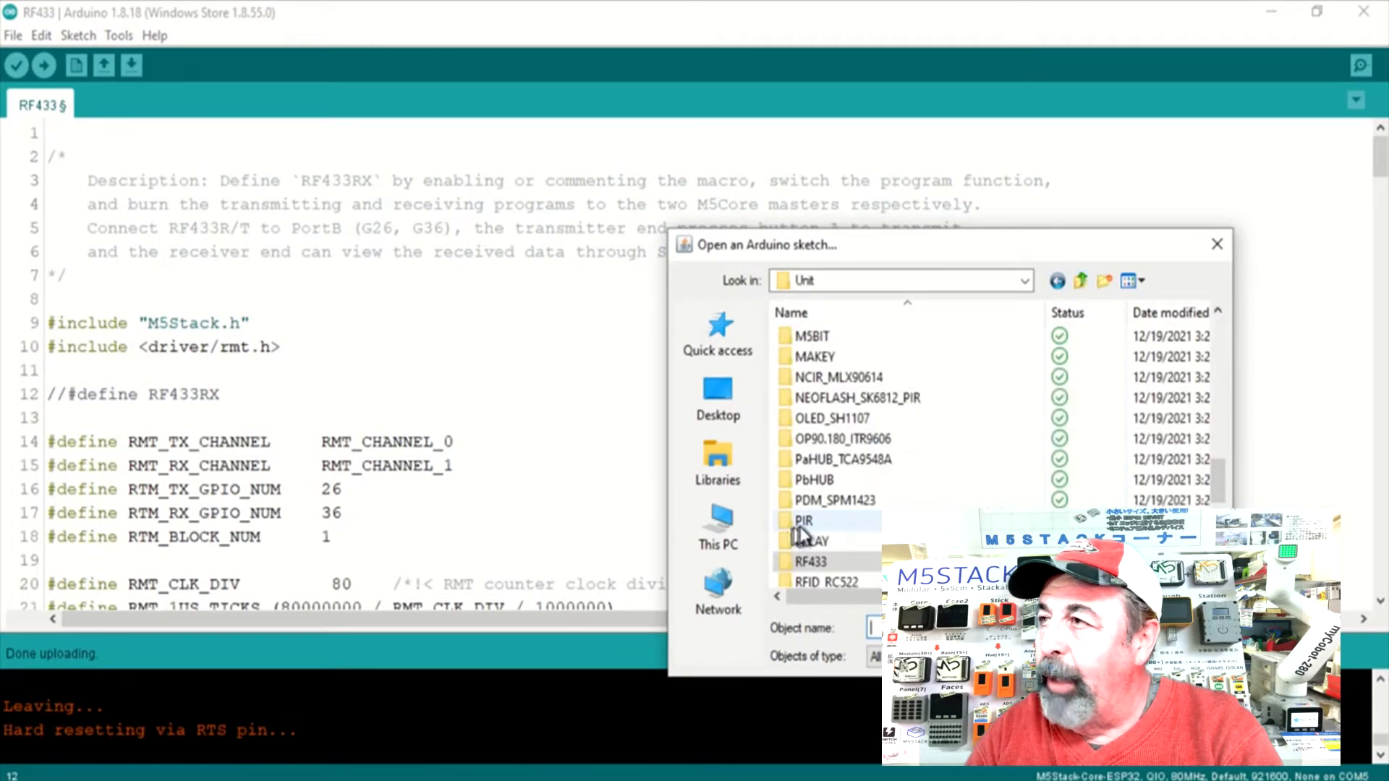
{"action": "double_click", "coordinate": [803, 520]}
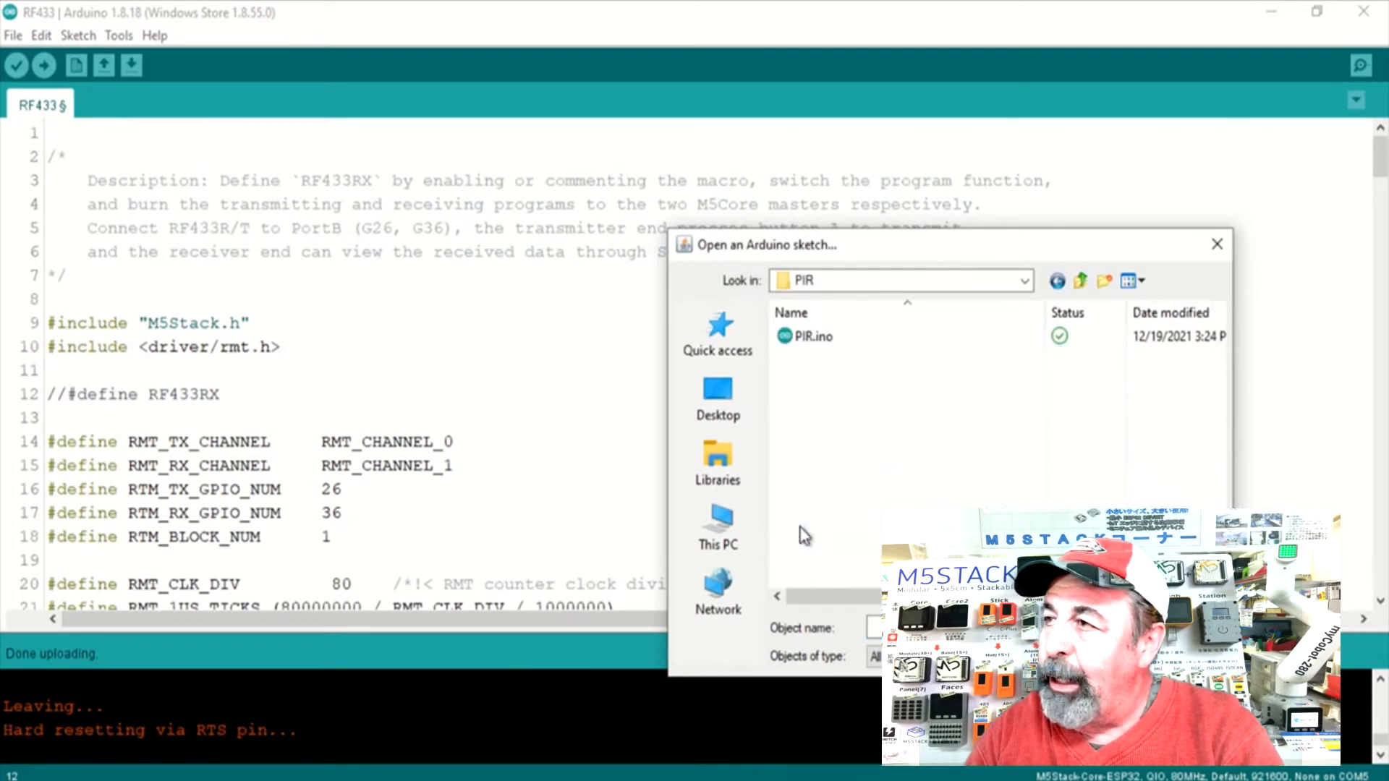
{"action": "double_click", "coordinate": [812, 336]}
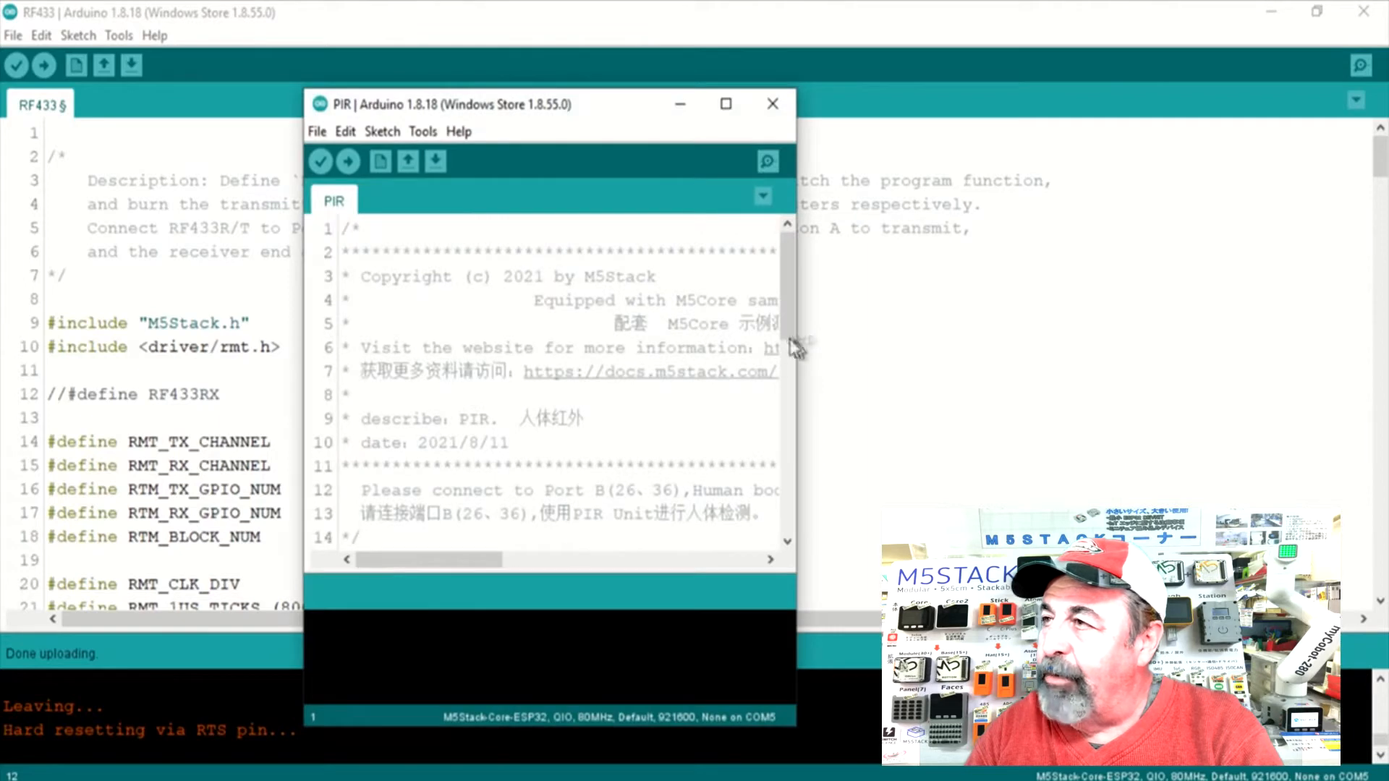
{"action": "left_click", "coordinate": [725, 104]}
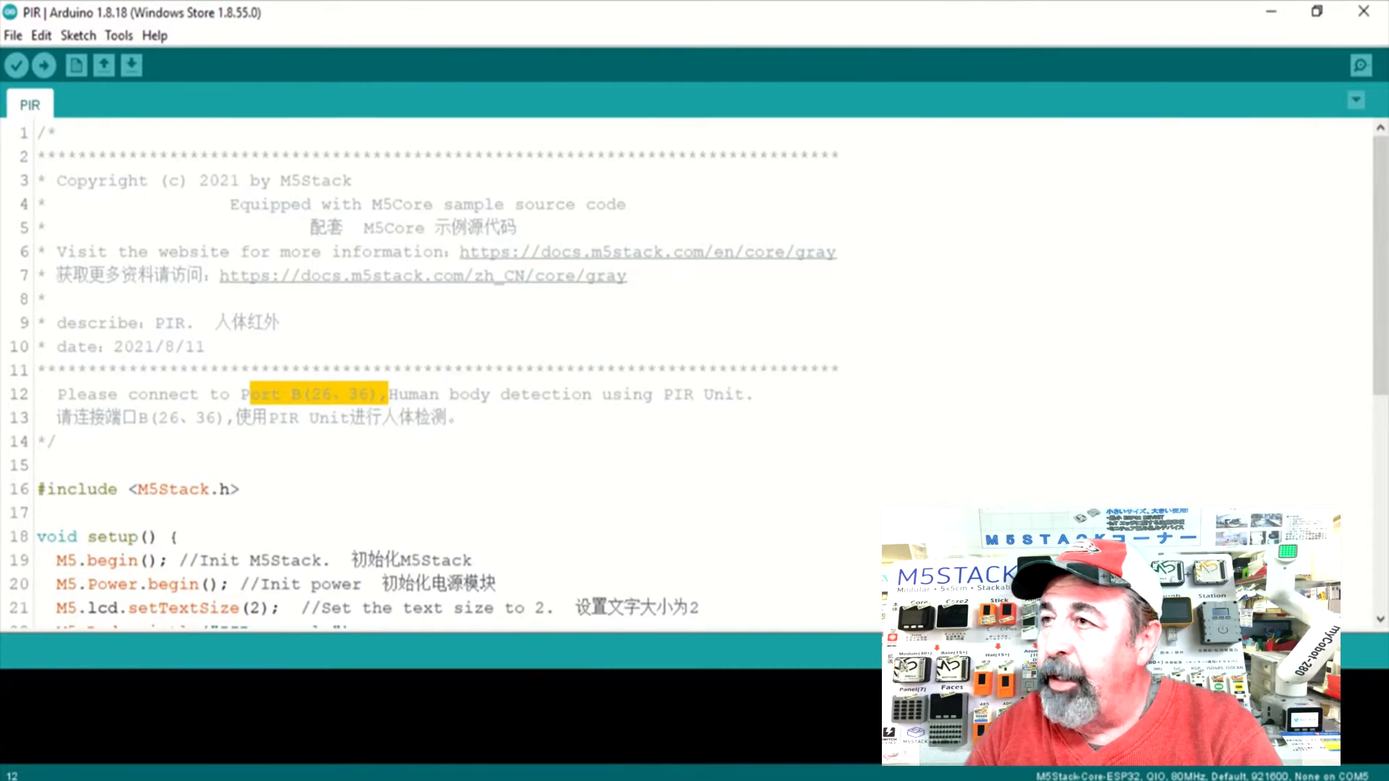
{"action": "left_click", "coordinate": [261, 25]}
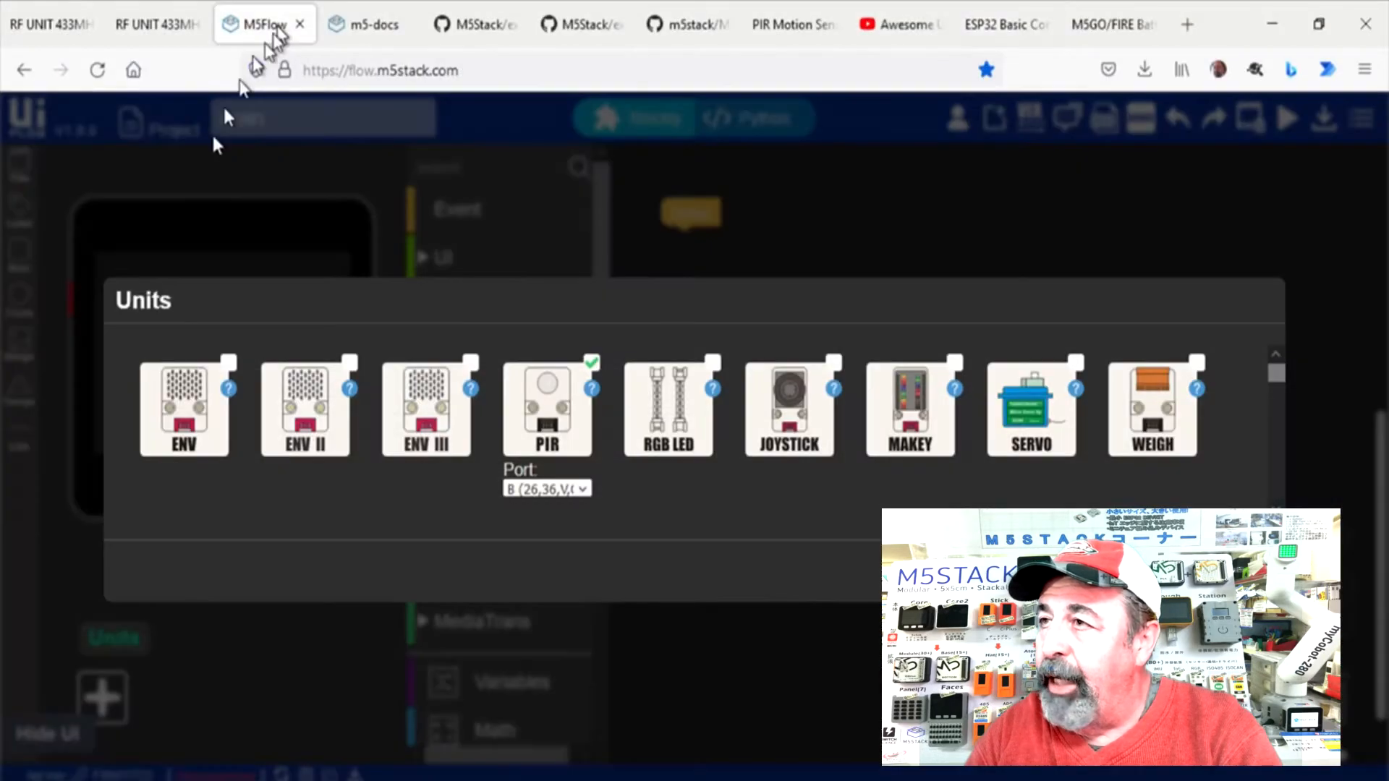
Step: Review the PIR unit's port options in UIFlow, then view the PIR Motion Sensor (AS312) page
{"action": "left_click", "coordinate": [547, 489]}
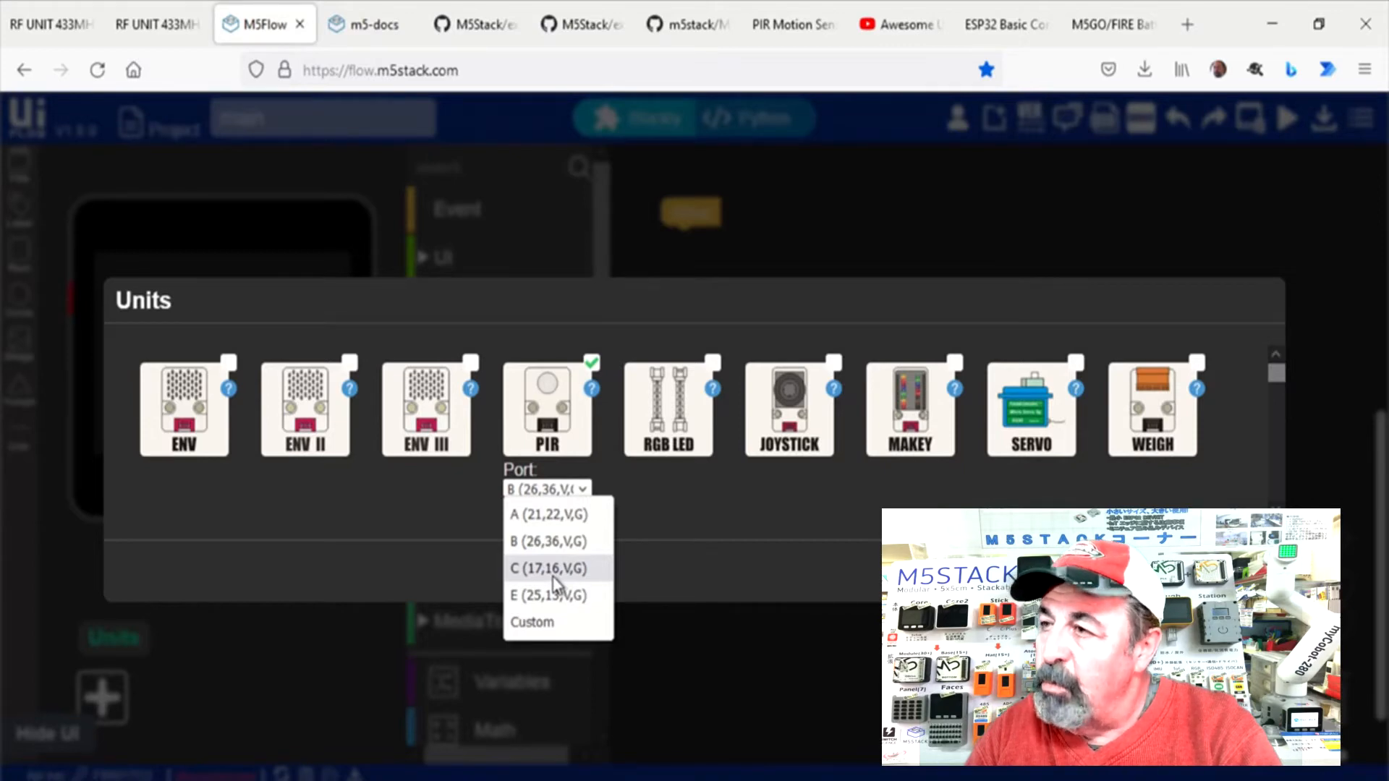
{"action": "left_click", "coordinate": [780, 24]}
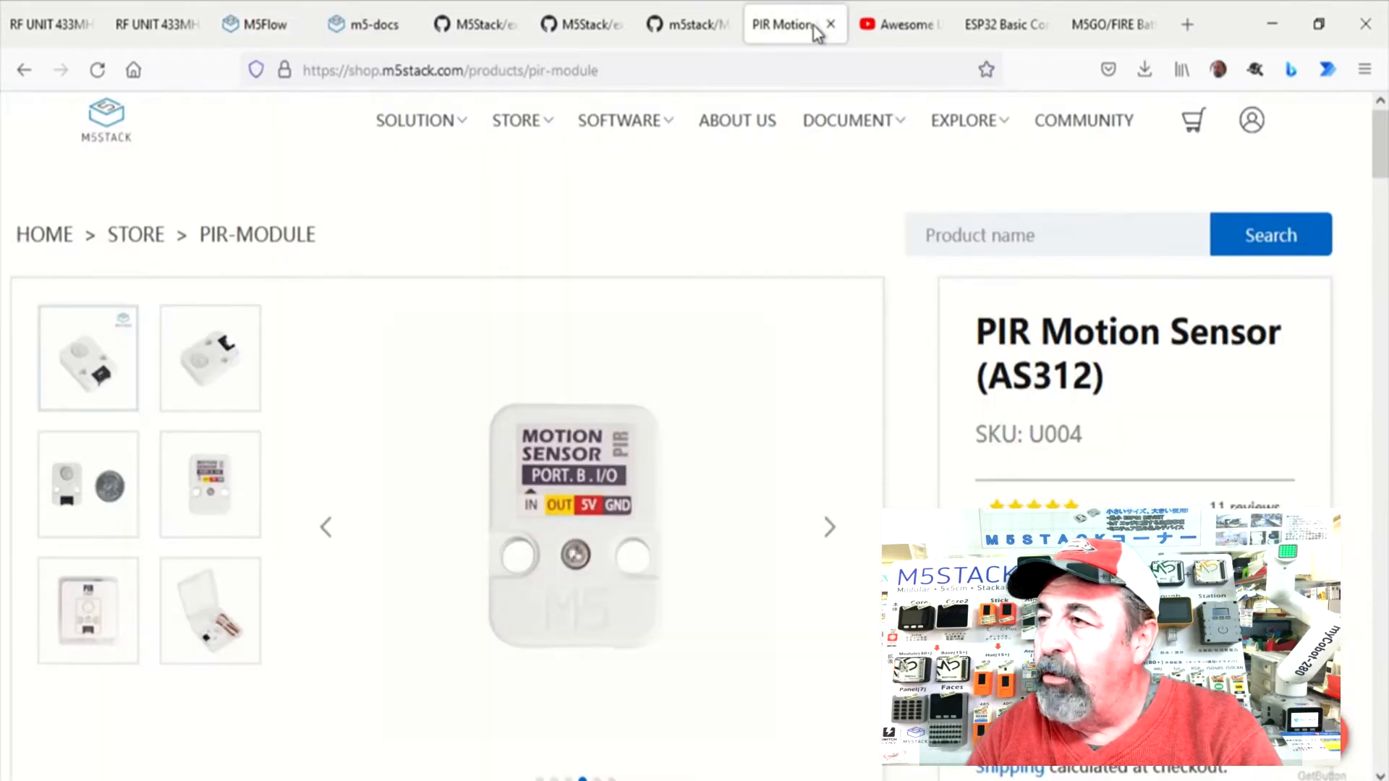
{"action": "mouse_move", "coordinate": [559, 527]}
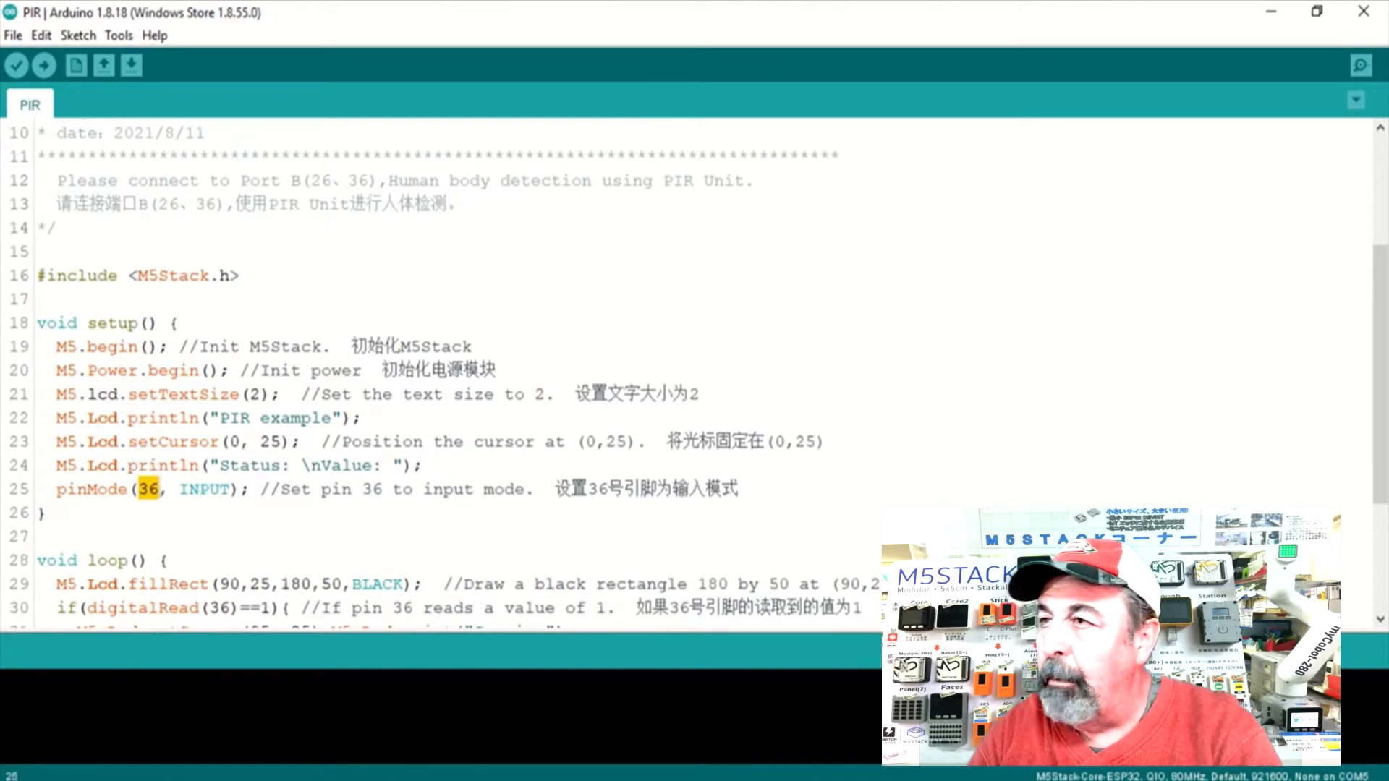
Step: Replace pin 36 with 16 in both pinMode and digitalRead of the PIR sketch
{"action": "type", "text": "16"}
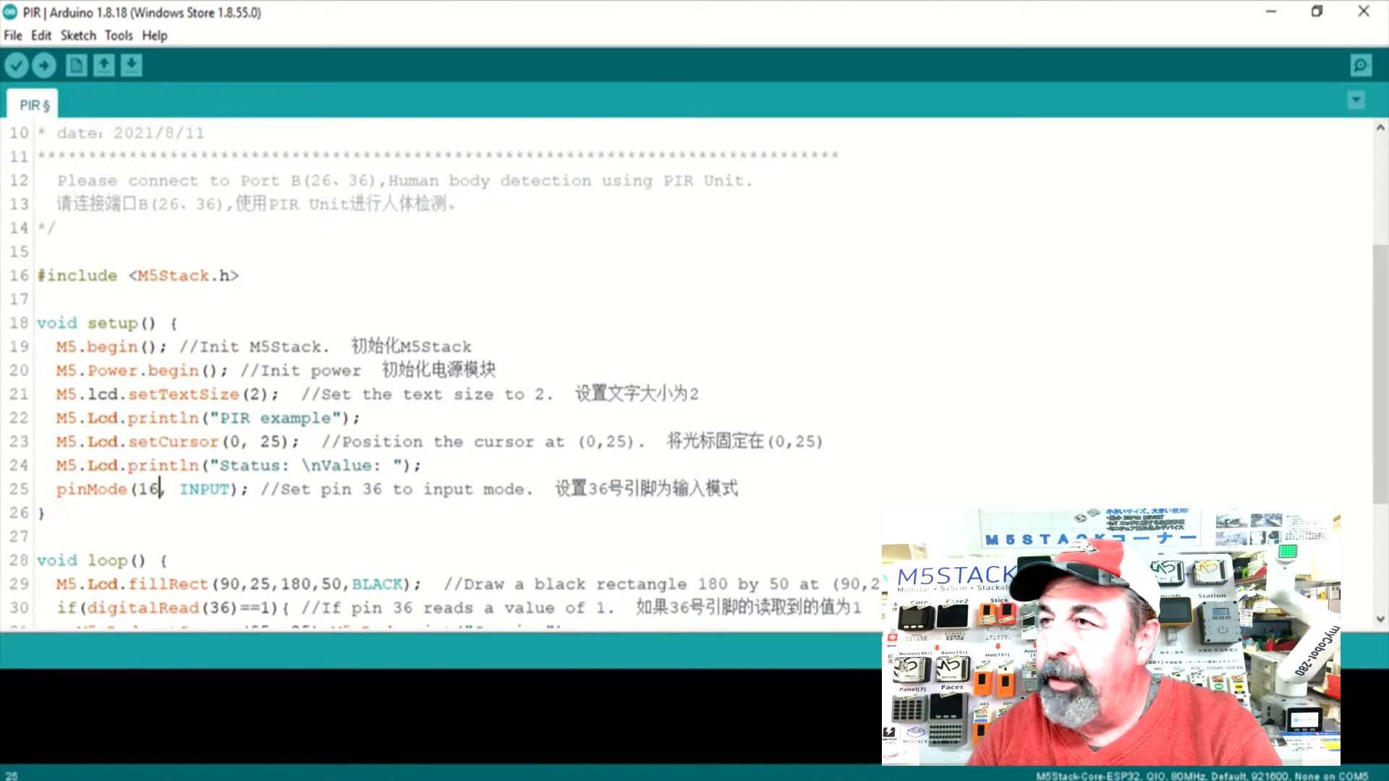
{"action": "scroll", "scroll_direction": "down", "scroll_amount": 3}
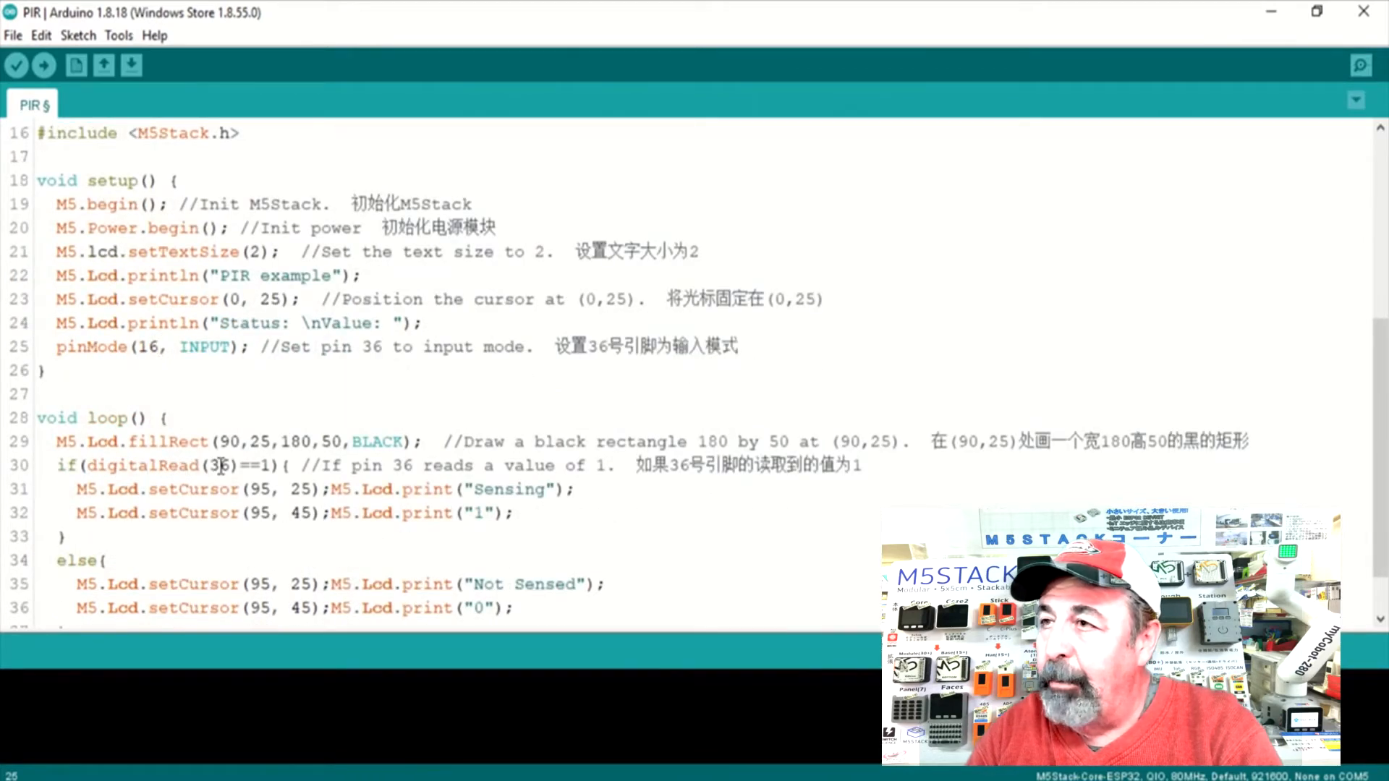
{"action": "double_click", "coordinate": [216, 465]}
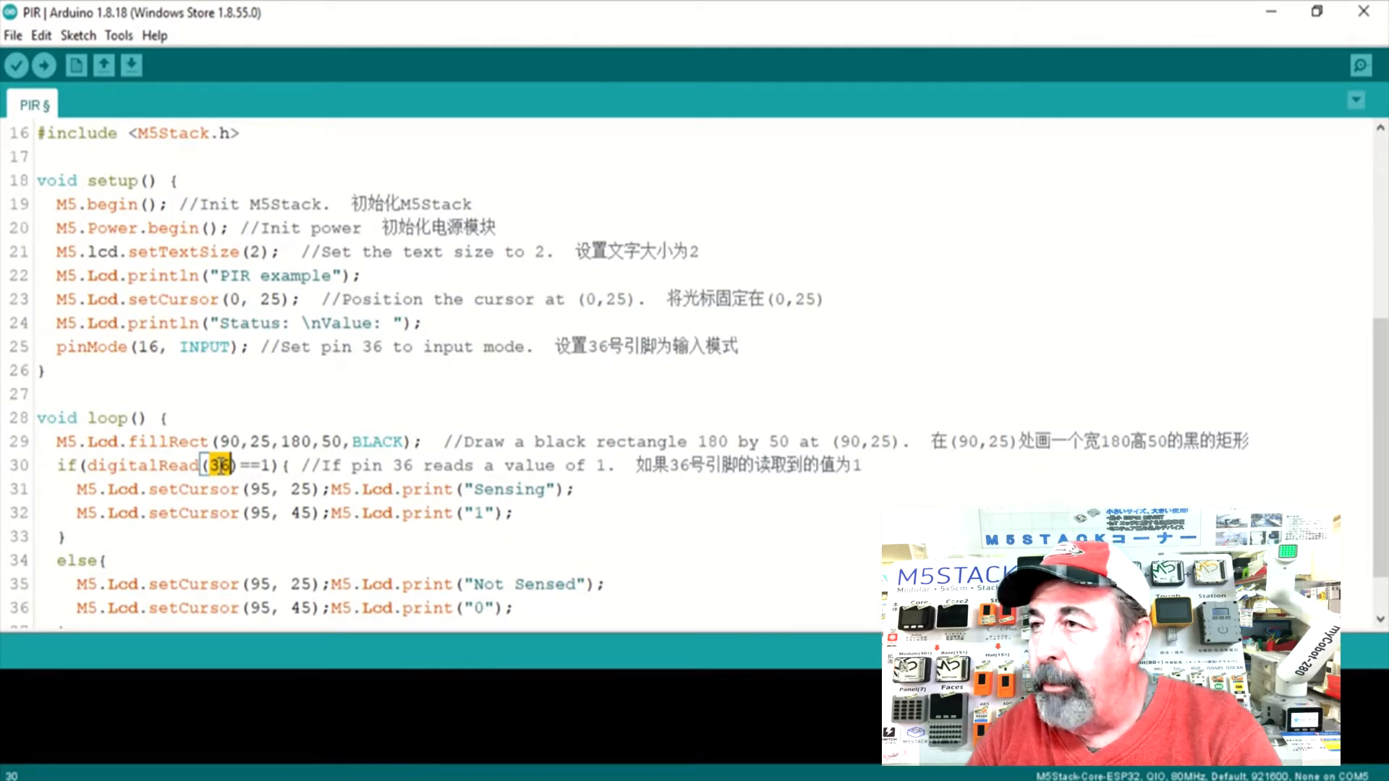
{"action": "type", "text": "16"}
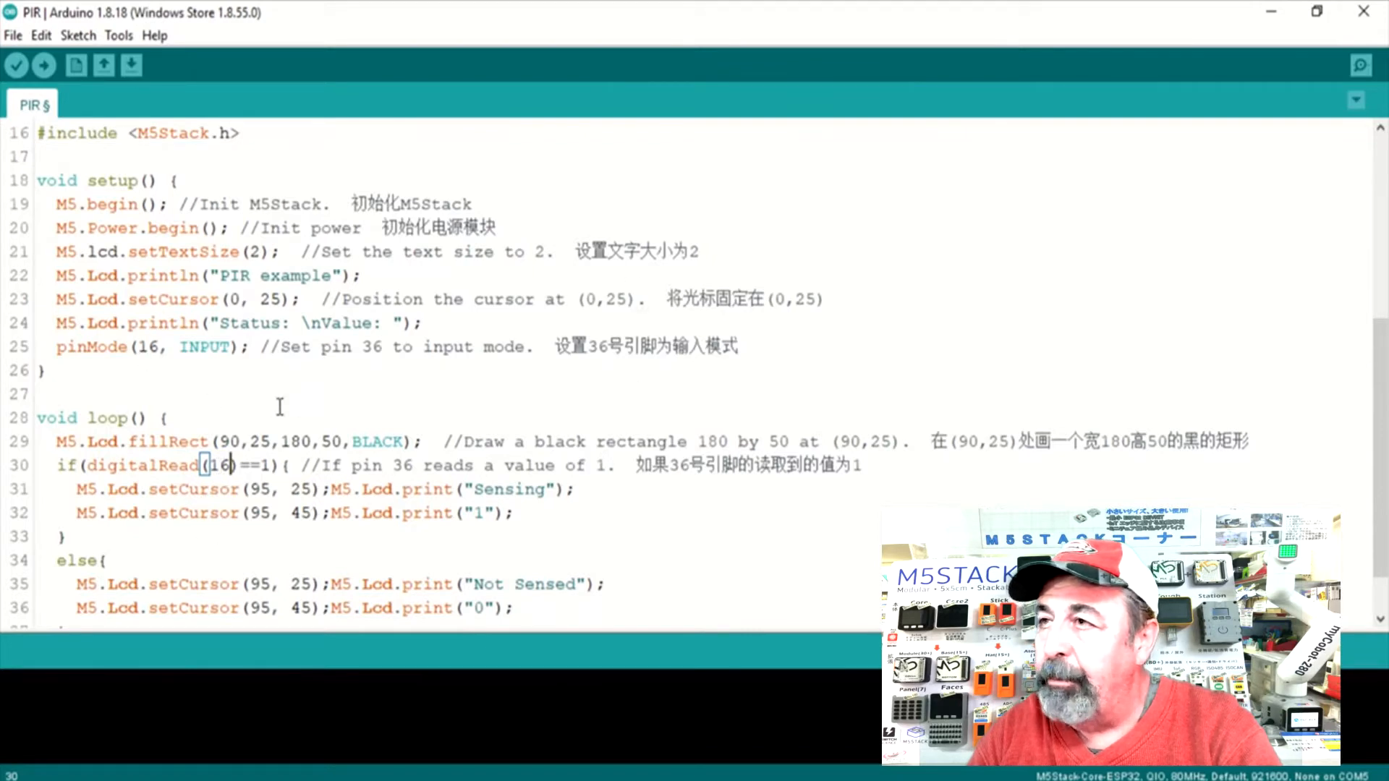
{"action": "scroll", "scroll_direction": "up", "scroll_amount": 3}
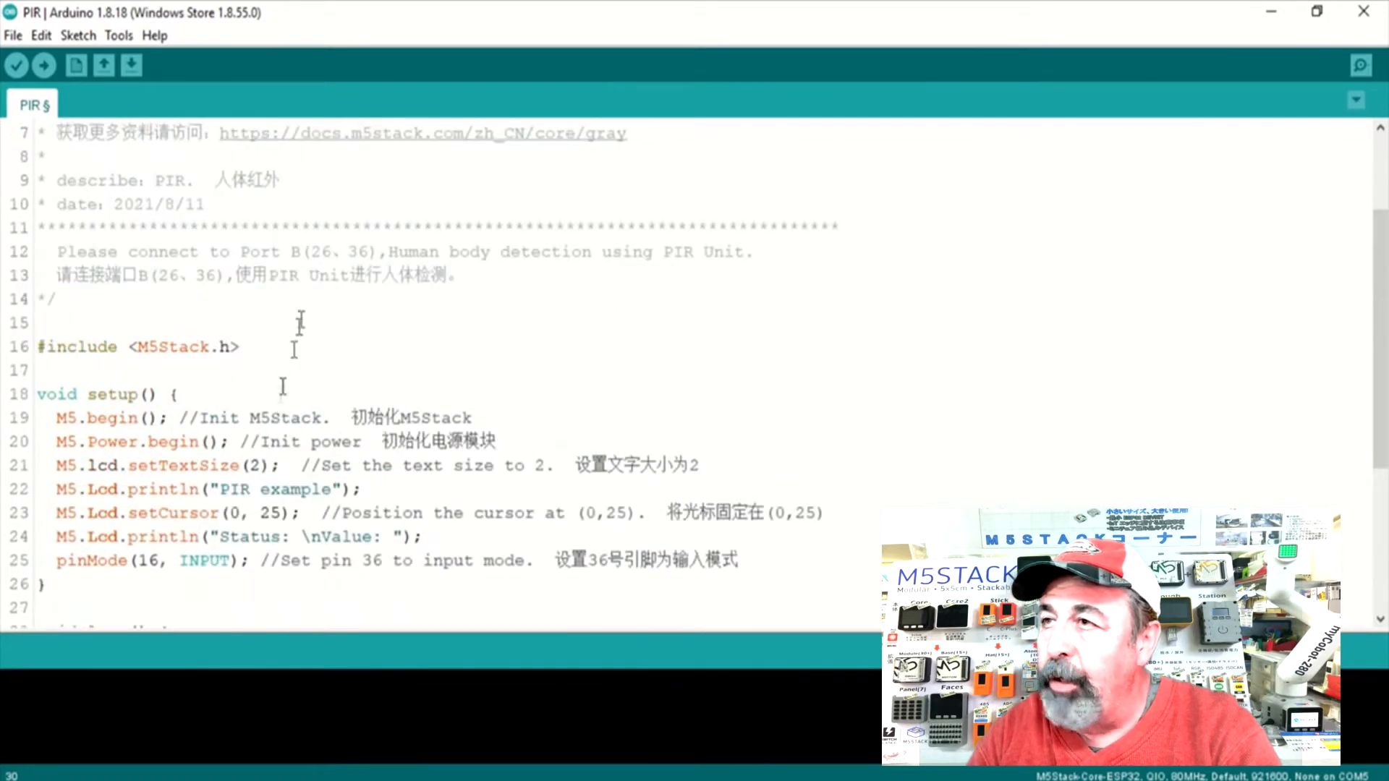
{"action": "double_click", "coordinate": [160, 346]}
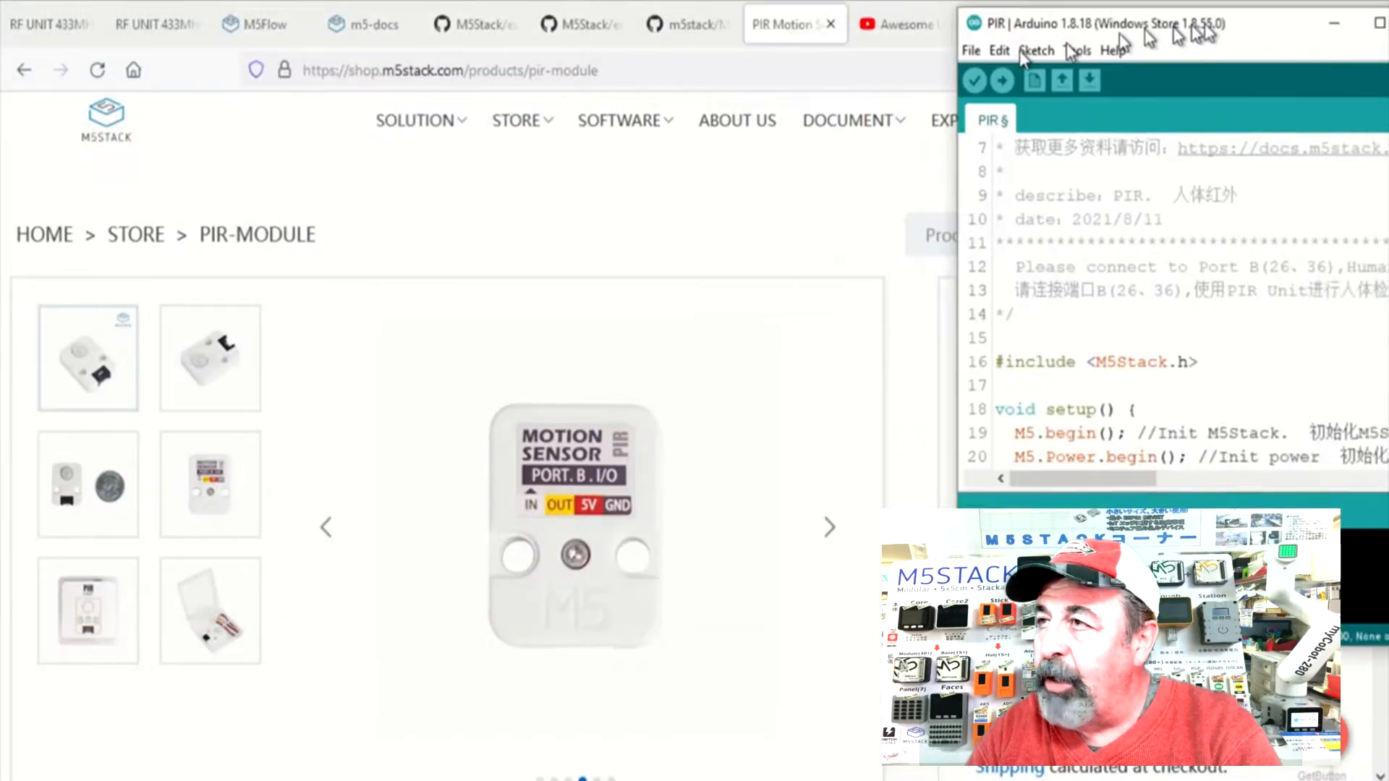
Step: Snap the RF433 sketch window beside the PIR sketch and scroll to its setup()
{"action": "key", "text": "alt+tab"}
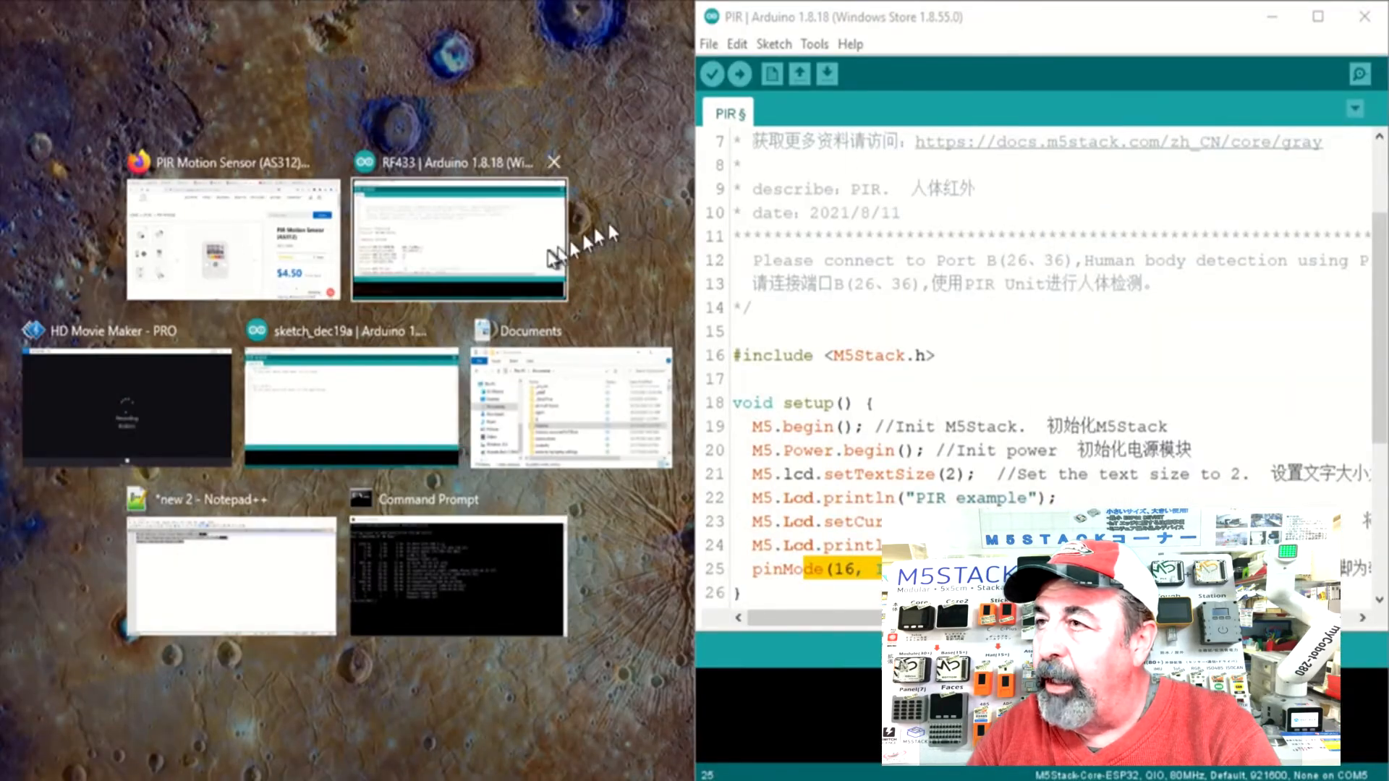
{"action": "left_click", "coordinate": [459, 243]}
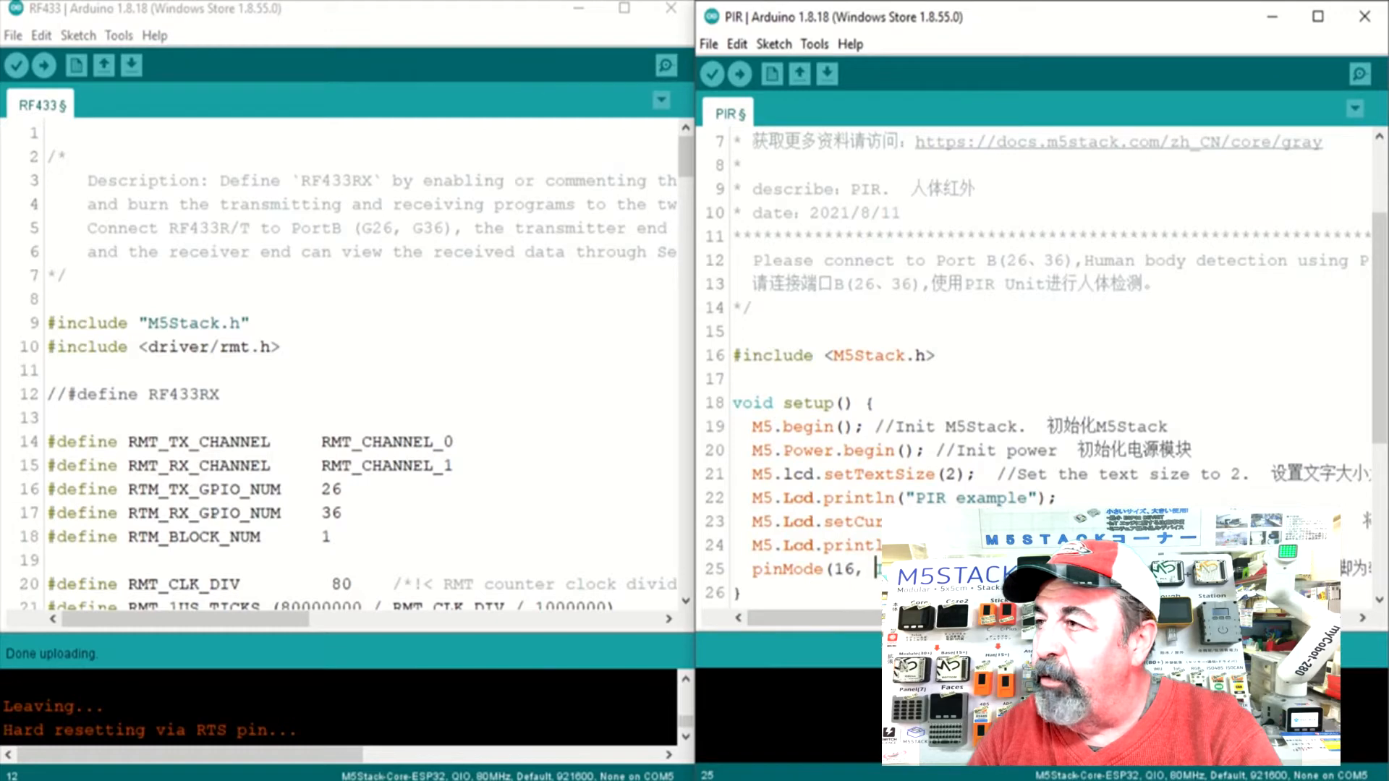
{"action": "left_click", "coordinate": [795, 402]}
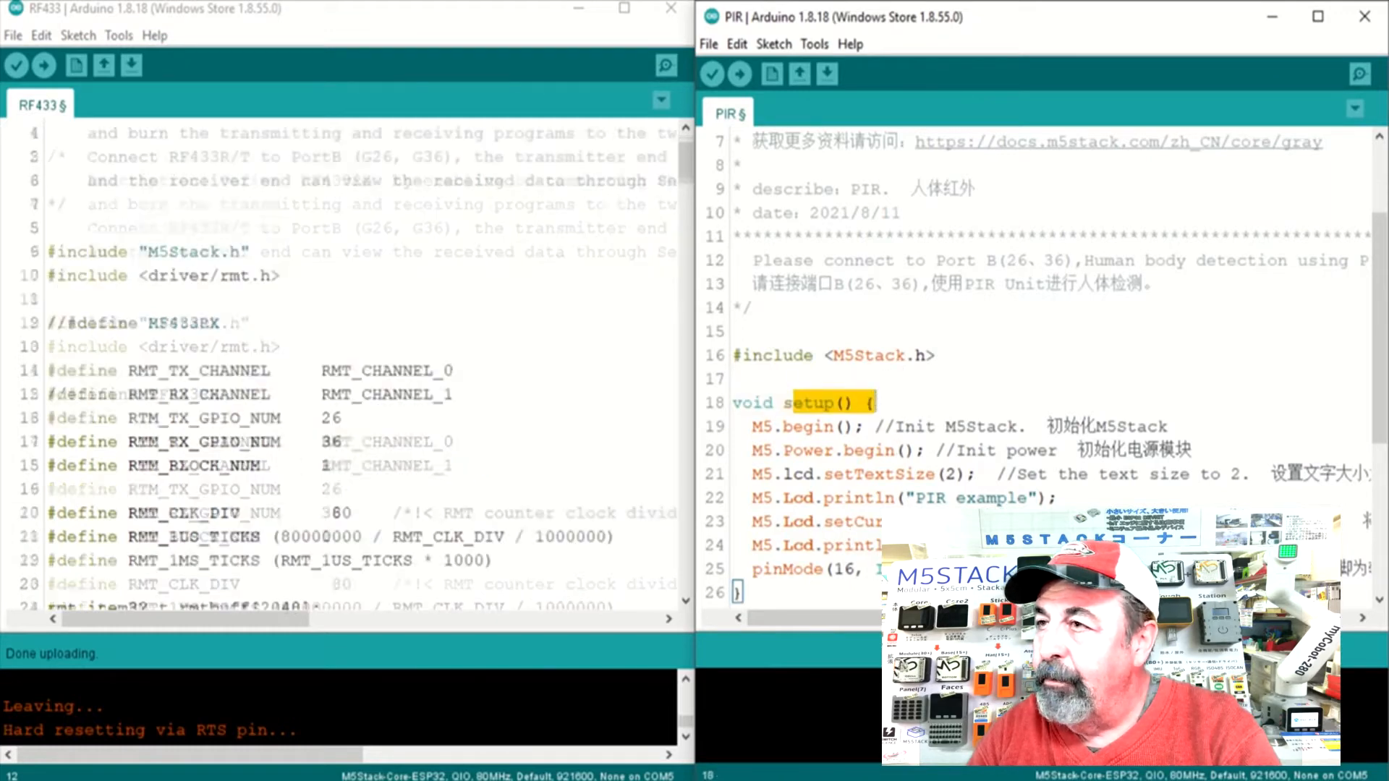
{"action": "scroll", "scroll_direction": "down", "scroll_amount": 3}
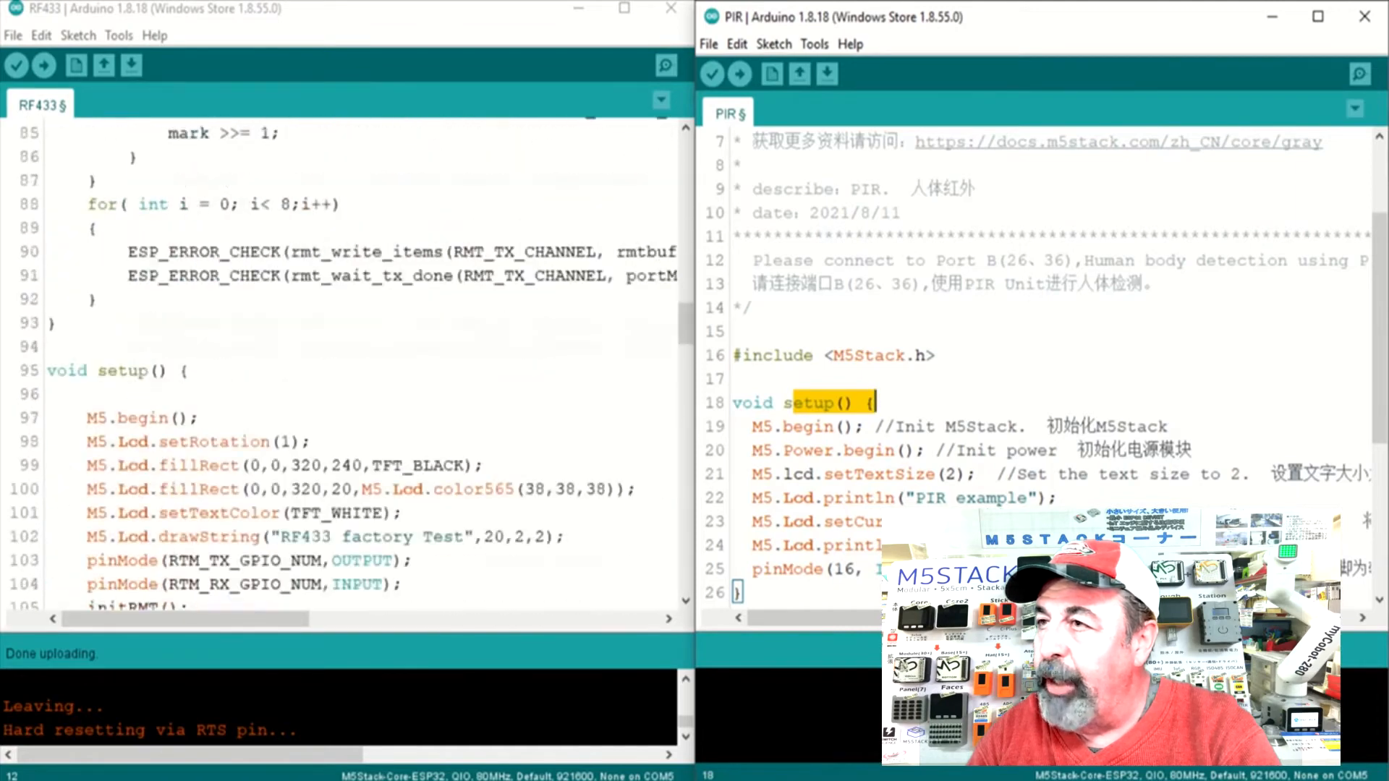
{"action": "scroll", "scroll_direction": "down", "scroll_amount": 3}
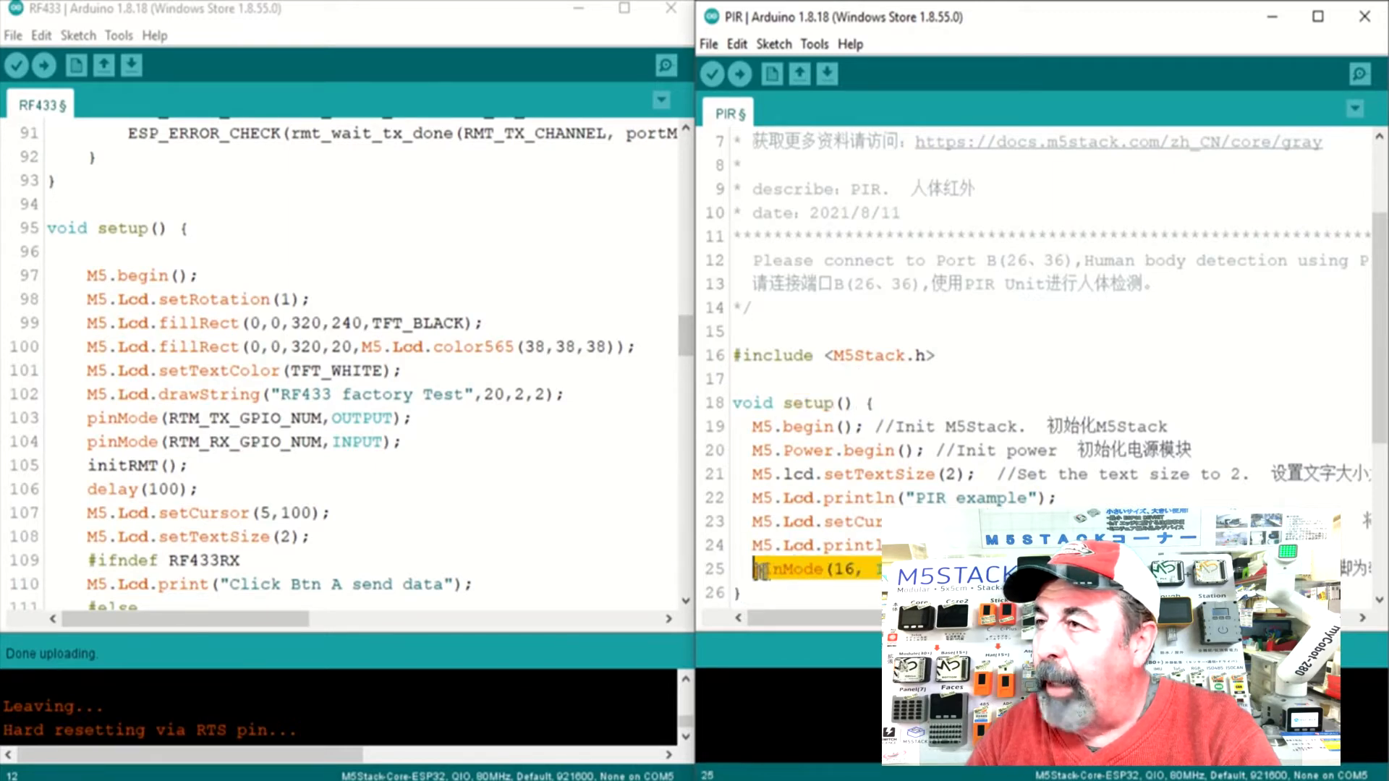
{"action": "mouse_move", "coordinate": [399, 509]}
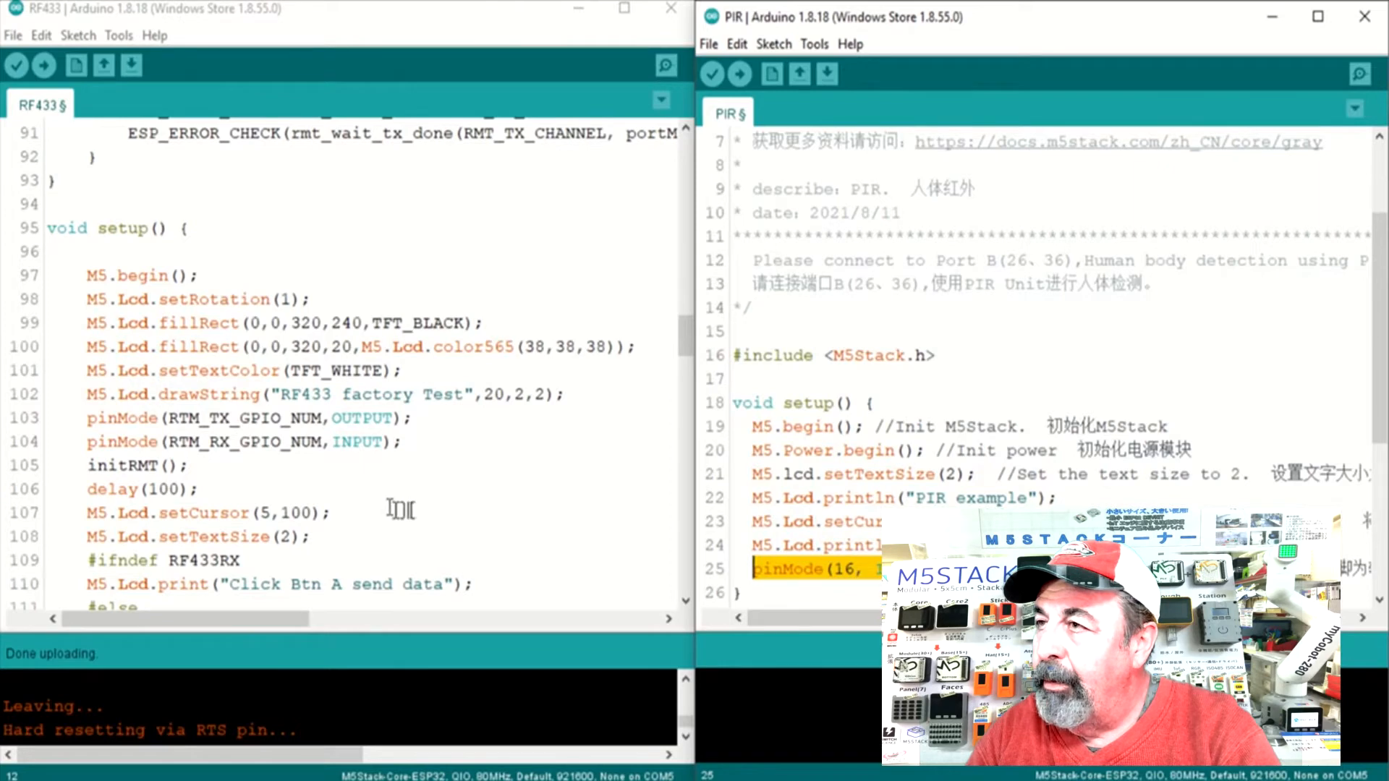
Step: Add pinMode(16, INPUT) after the pinMode lines in setup(), starting a comment above it
{"action": "left_click", "coordinate": [404, 442]}
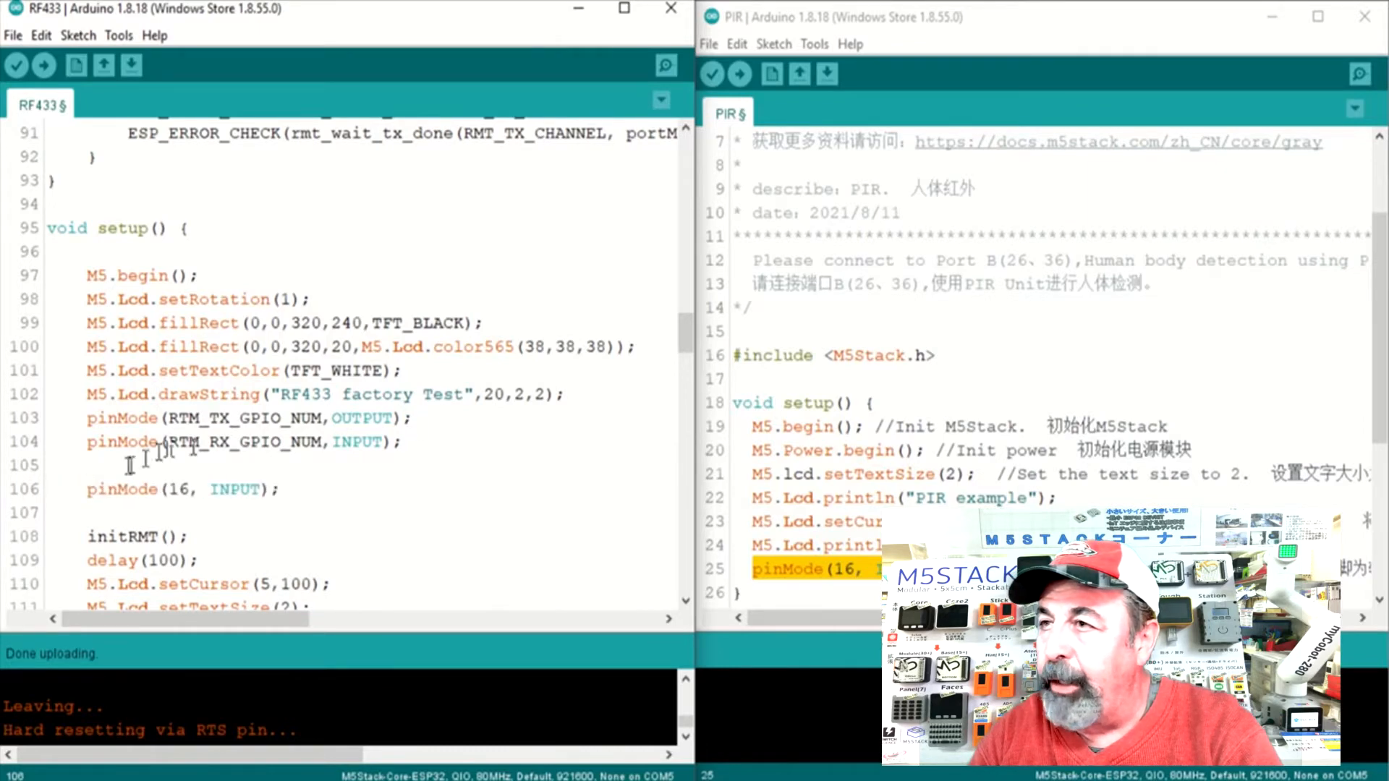
{"action": "type", "text": "//"}
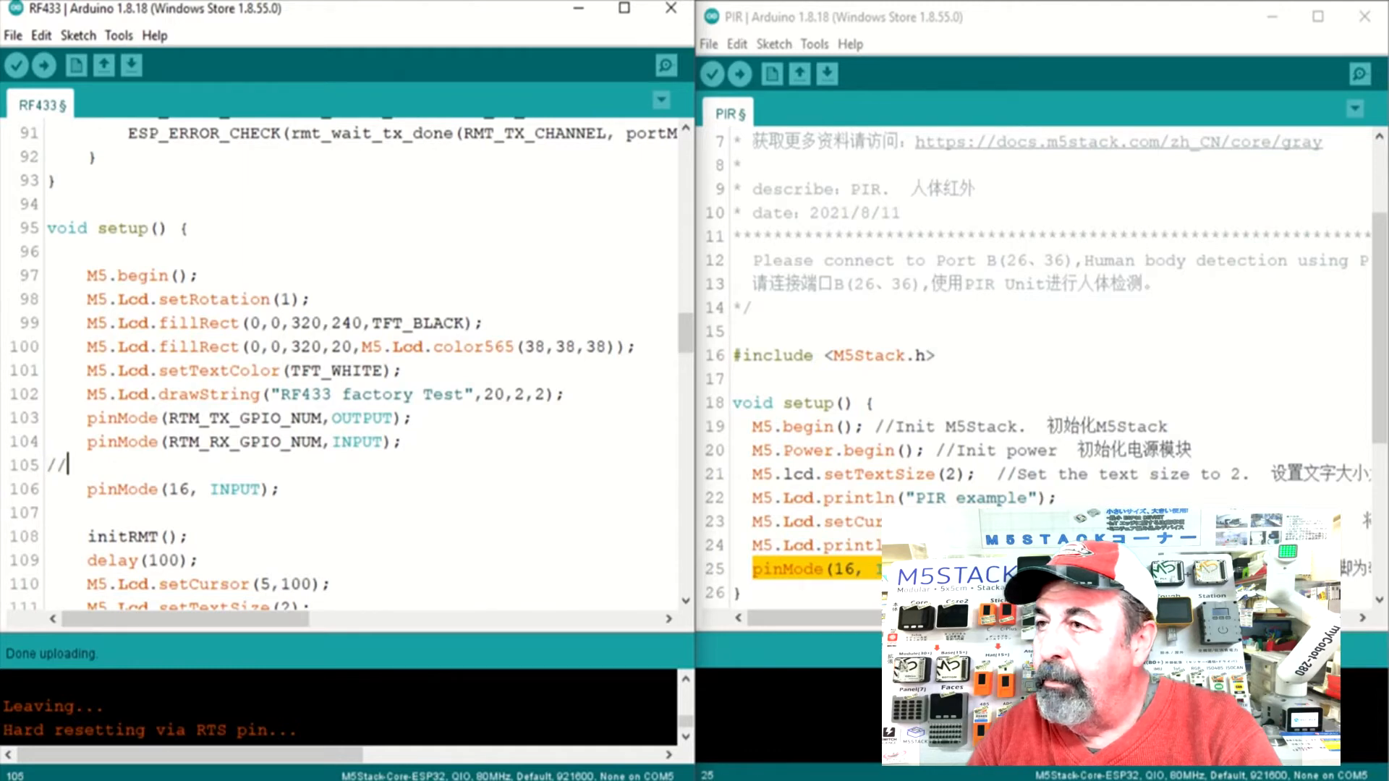
Step: Comment out if(M5.BtnA.wasPressed()) and gate the send block with if(digitalRead(16)==1) copied from PIR
{"action": "scroll", "scroll_direction": "down", "scroll_amount": 3}
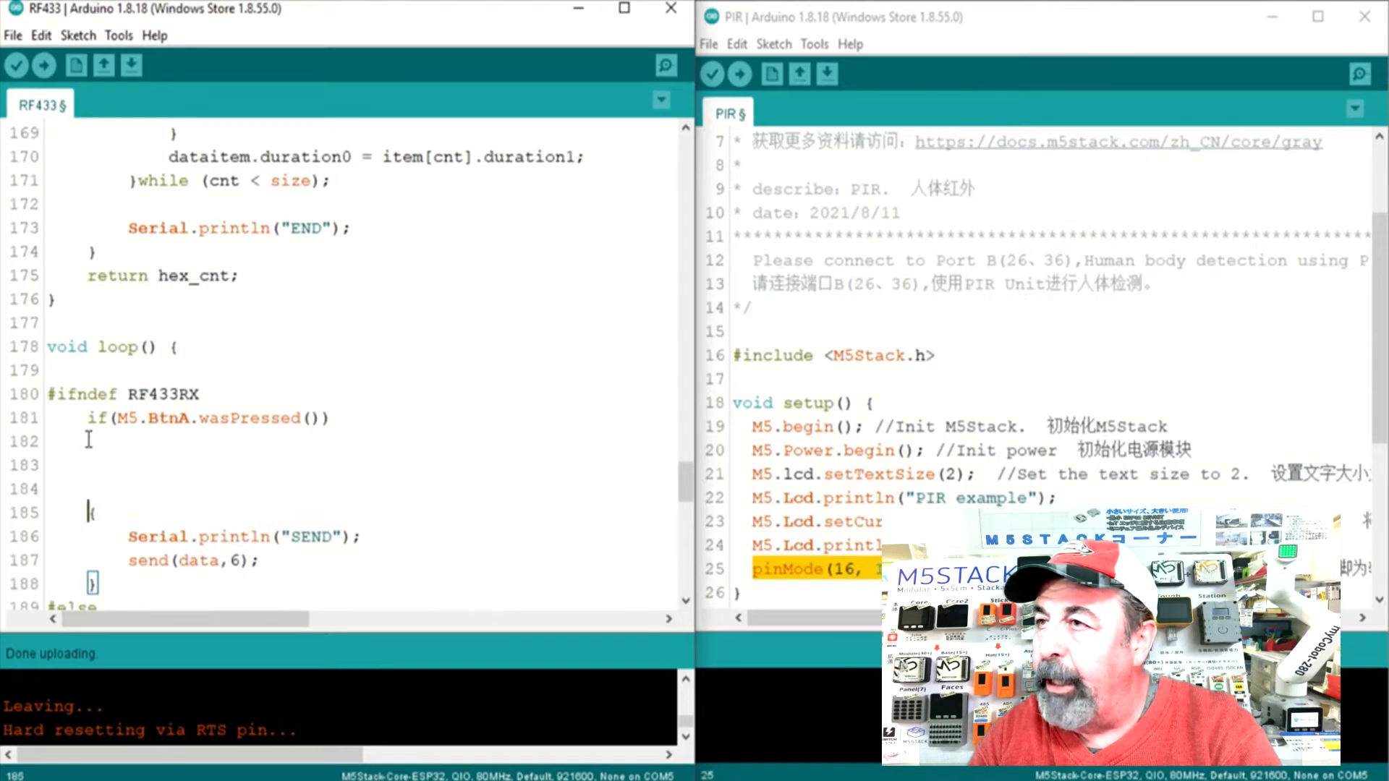
{"action": "left_click", "coordinate": [57, 417]}
{"action": "type", "text": "//    "}
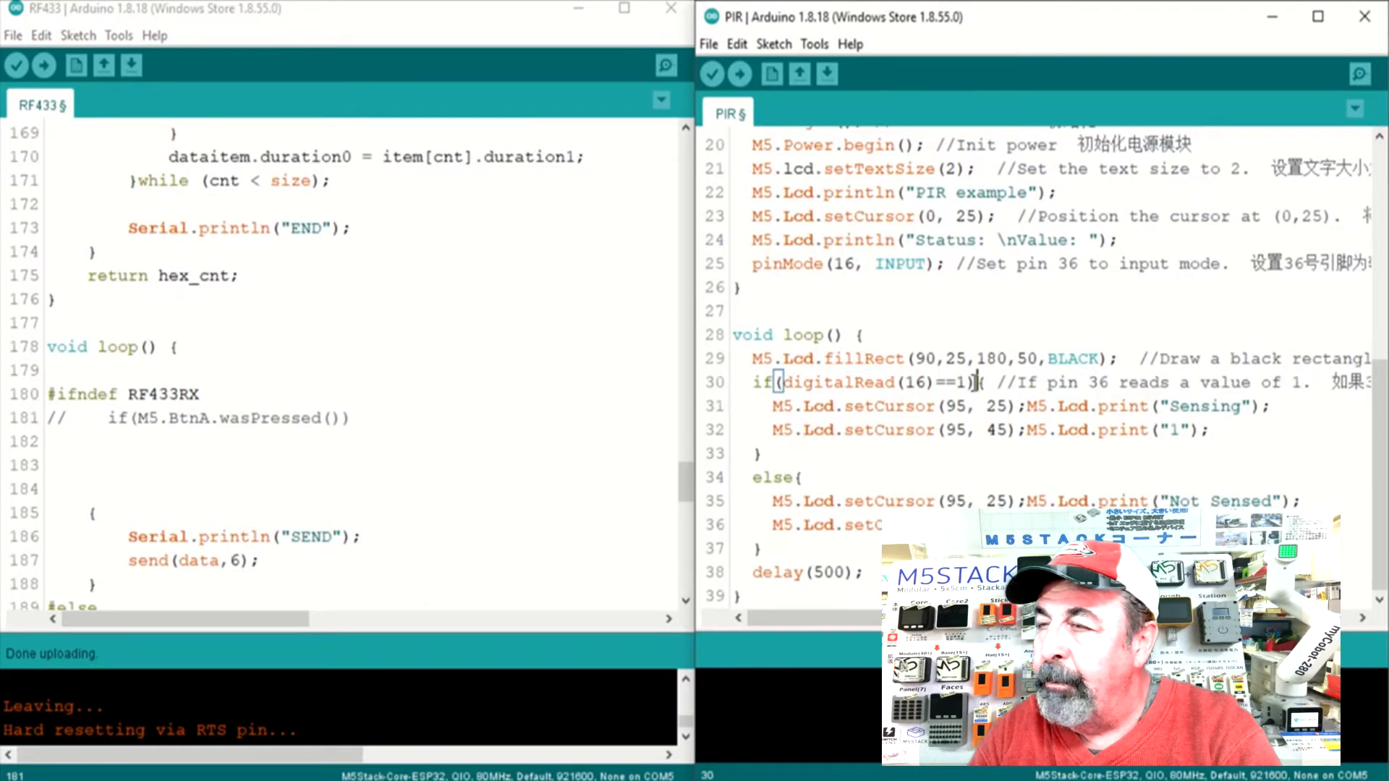
{"action": "double_click", "coordinate": [860, 382]}
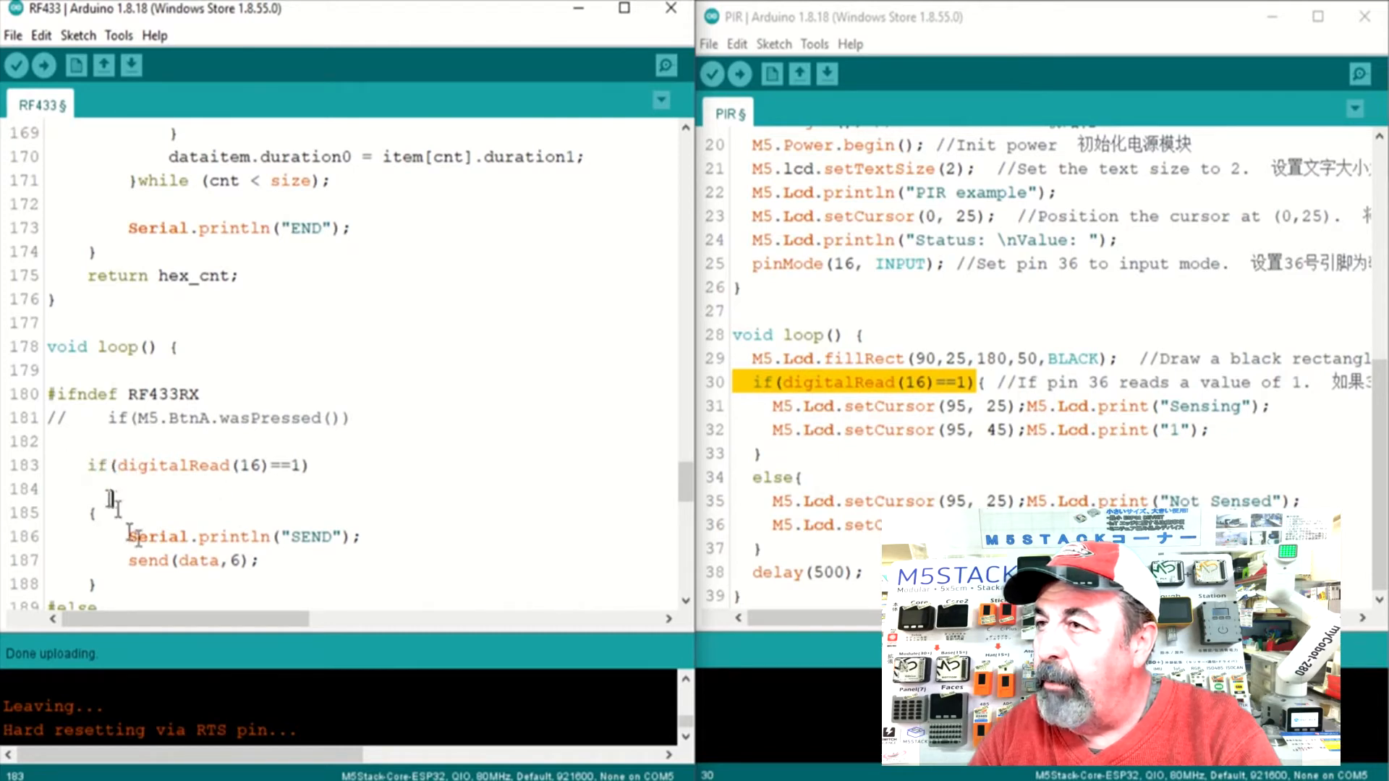
{"action": "scroll", "scroll_direction": "down", "scroll_amount": 3}
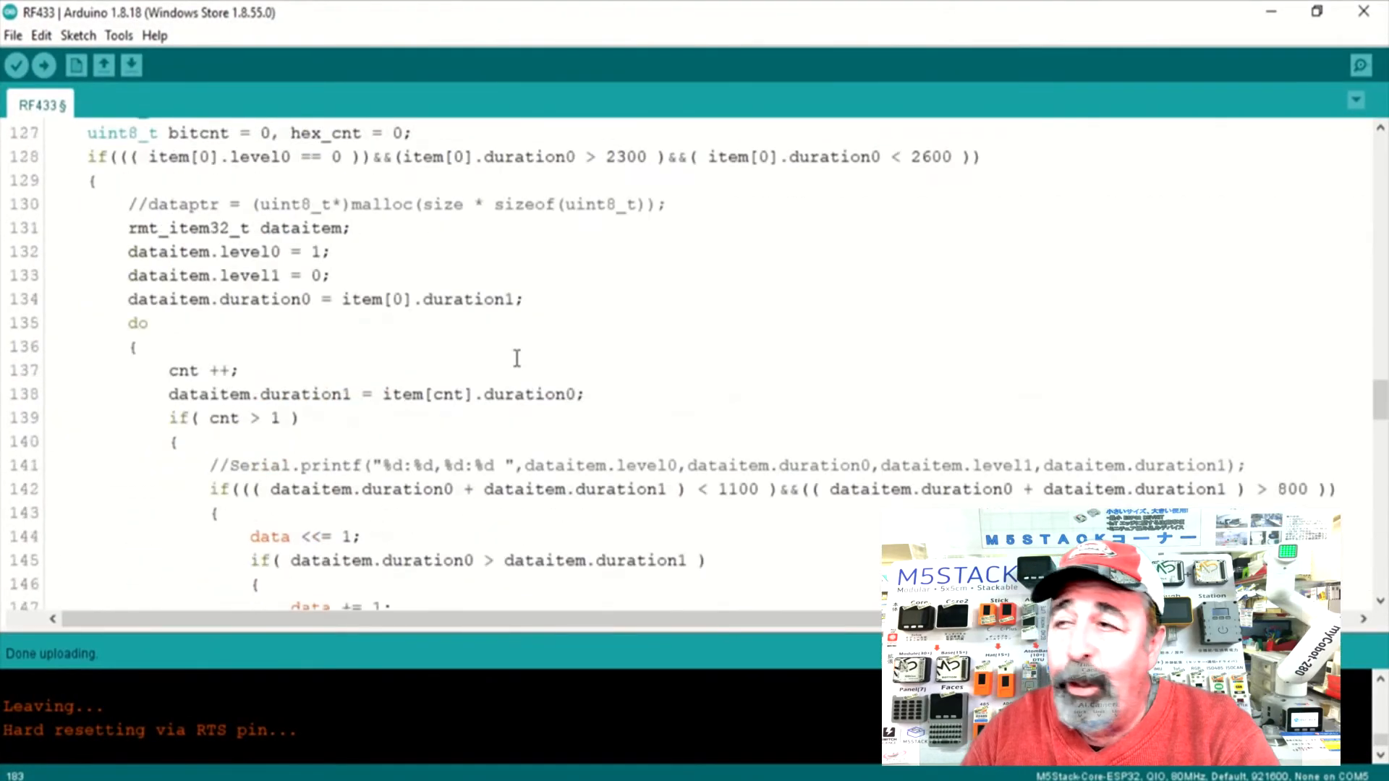
Step: Confirm the port is COM5 and upload the modified RF433 sketch to the M5Stack Core
{"action": "scroll", "scroll_direction": "up", "scroll_amount": 3}
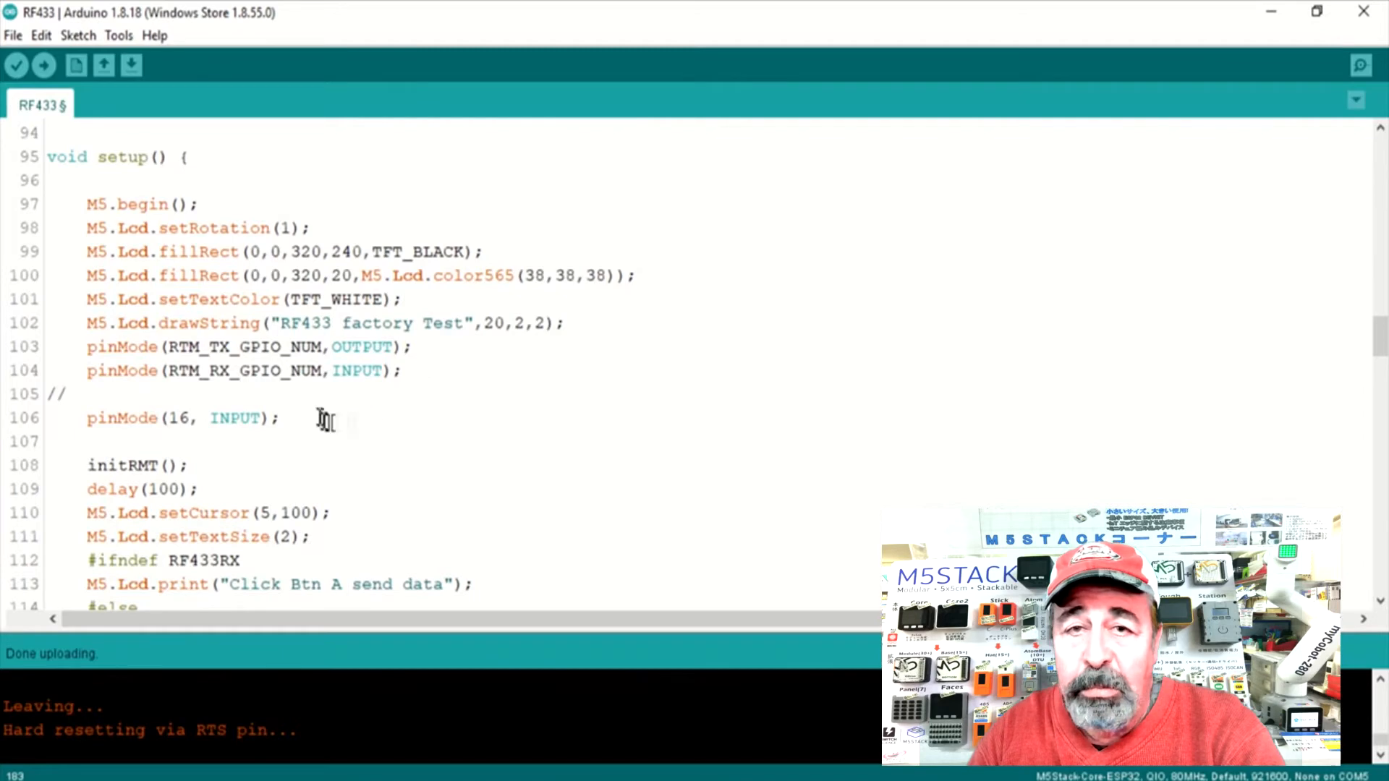
{"action": "scroll", "scroll_direction": "down", "scroll_amount": 3}
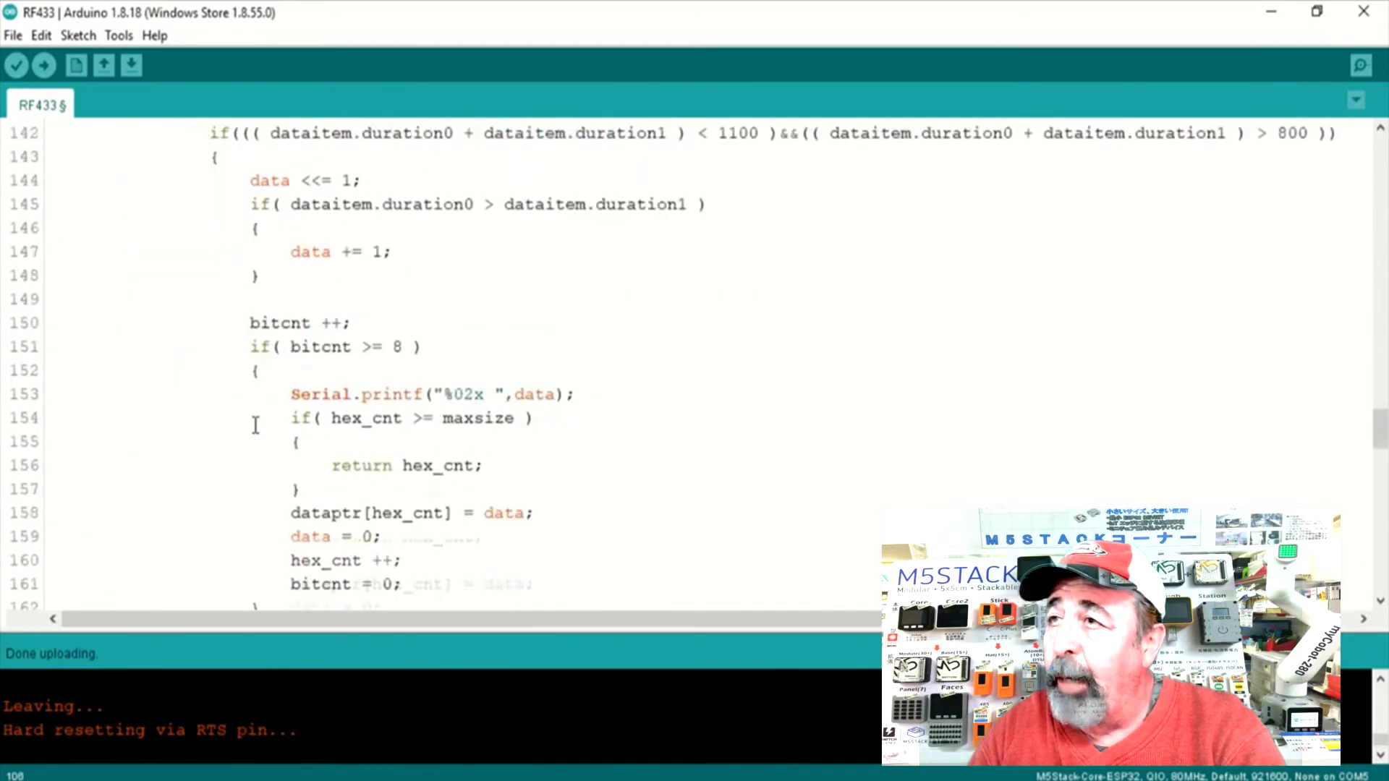
{"action": "scroll", "scroll_direction": "down", "scroll_amount": 3}
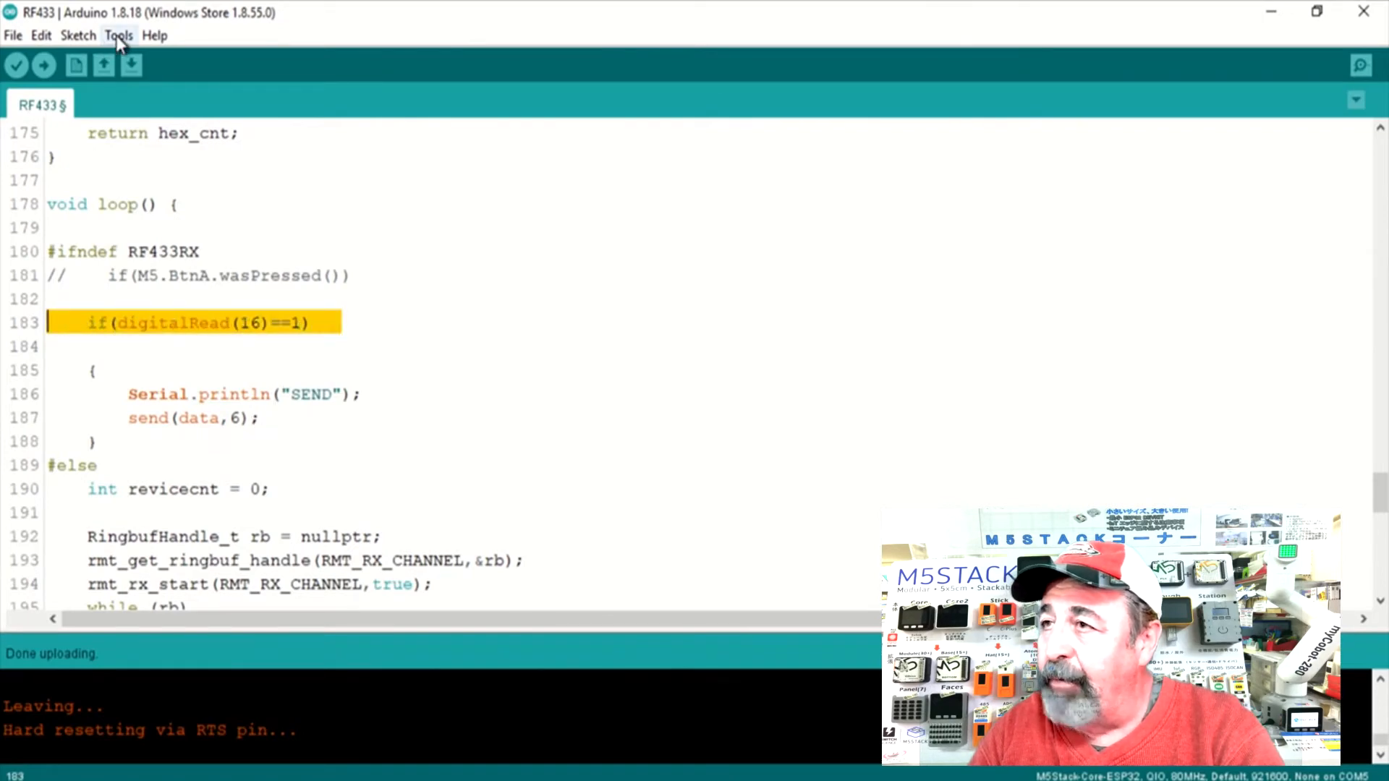
{"action": "left_click", "coordinate": [117, 35]}
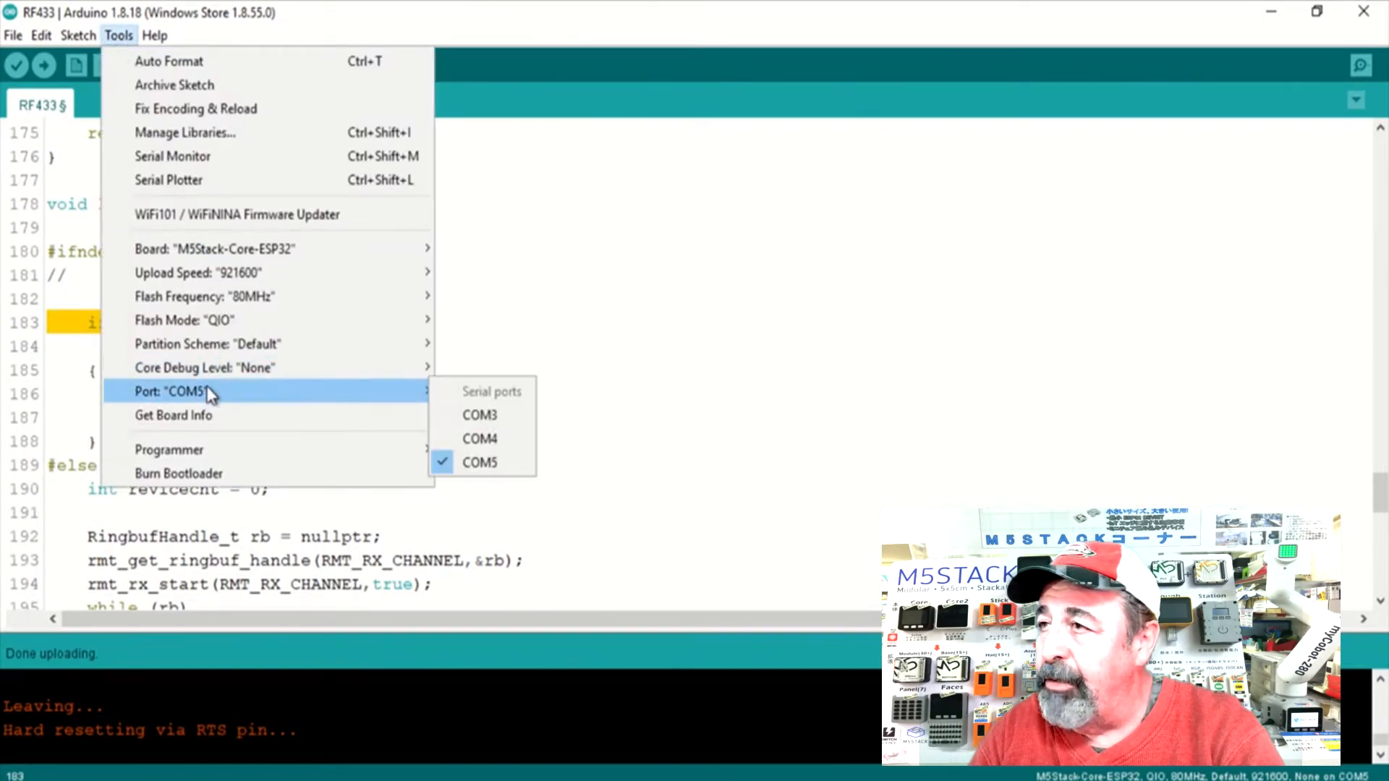
{"action": "left_click", "coordinate": [577, 396]}
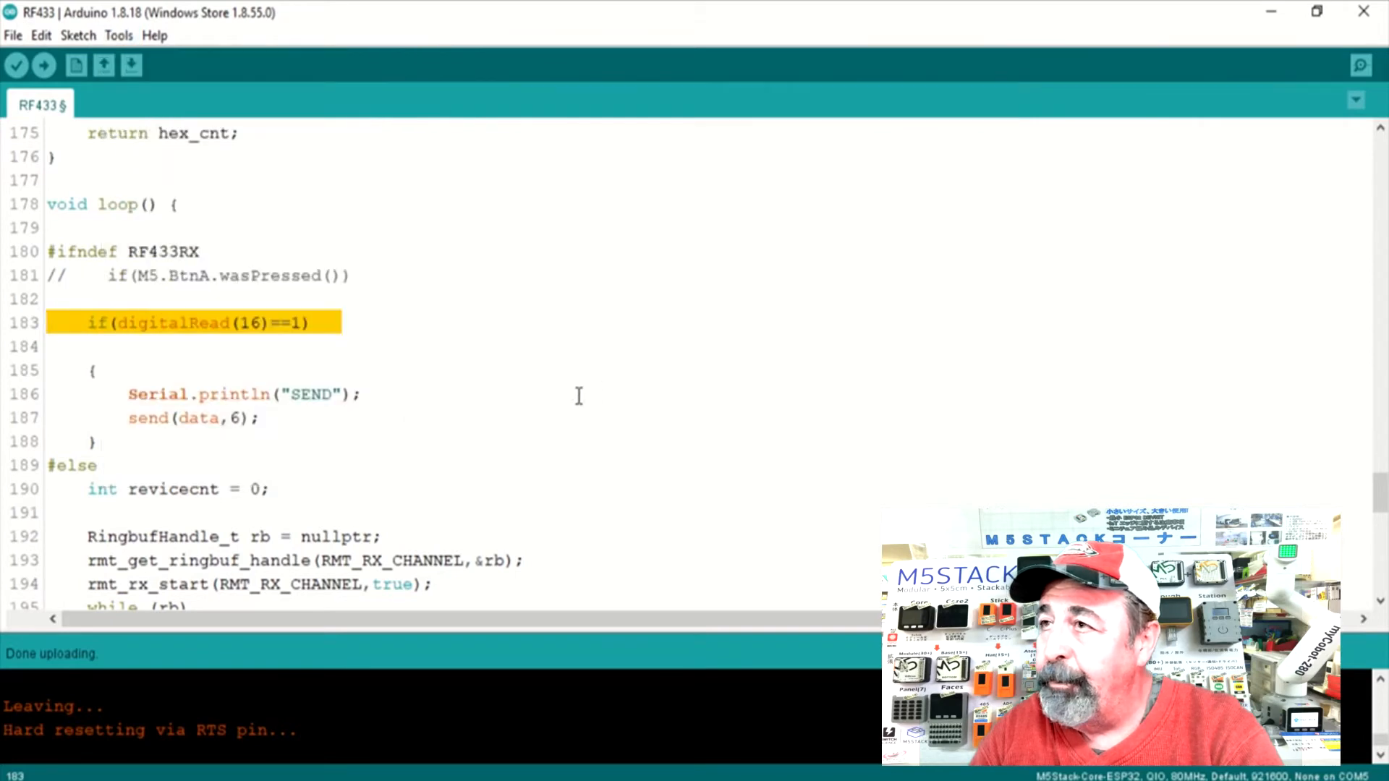
{"action": "left_click", "coordinate": [42, 65]}
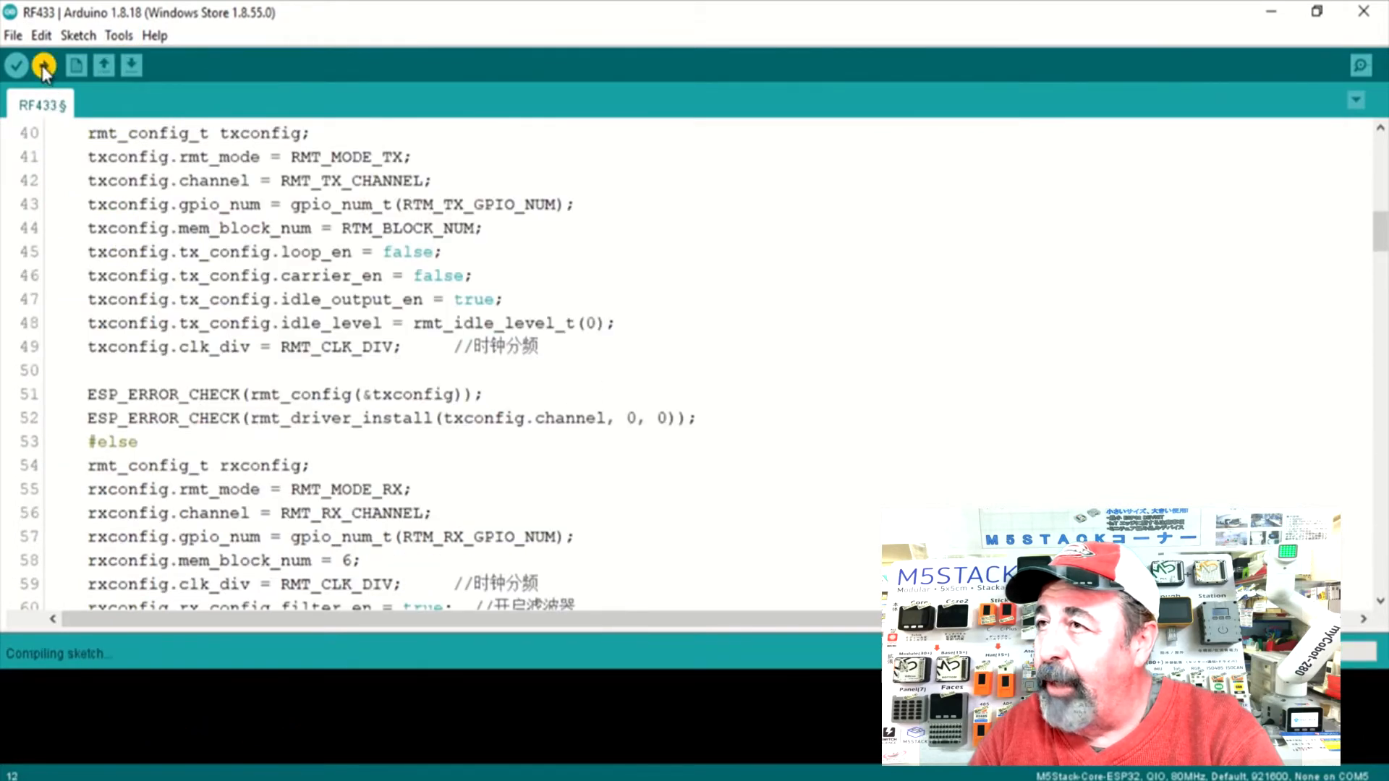